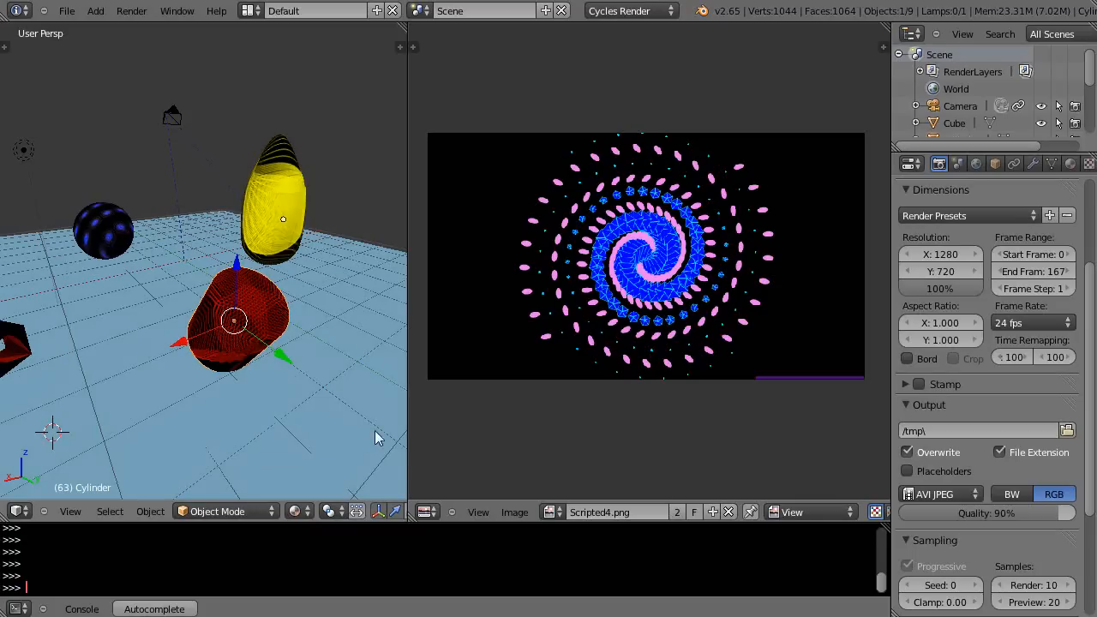
{"action": "mouse_move", "coordinate": [741, 524]}
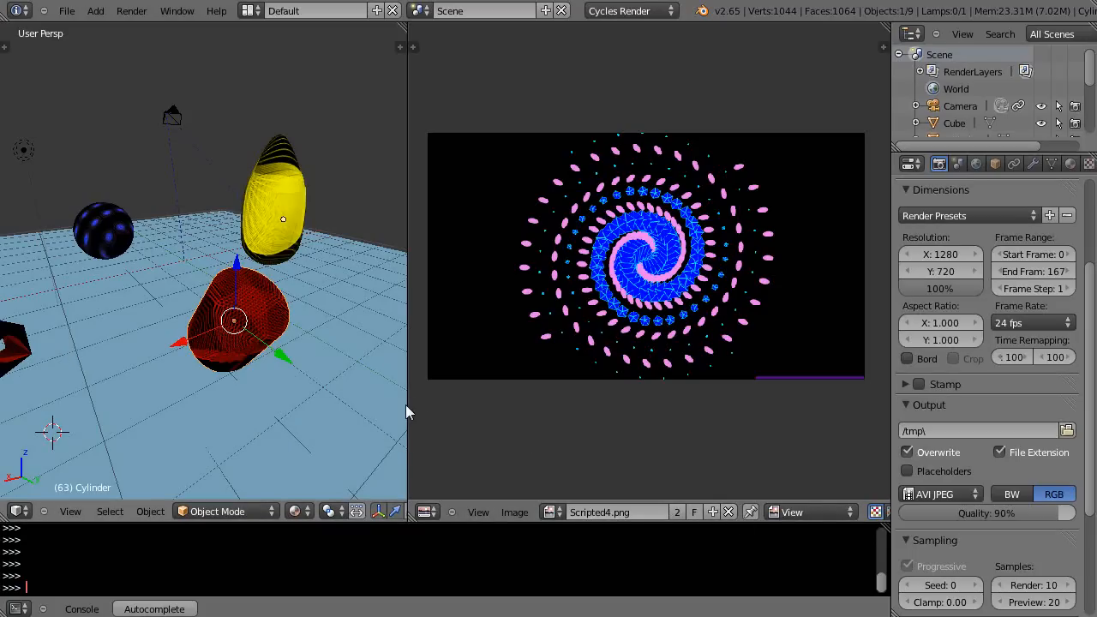
{"action": "mouse_move", "coordinate": [360, 242]}
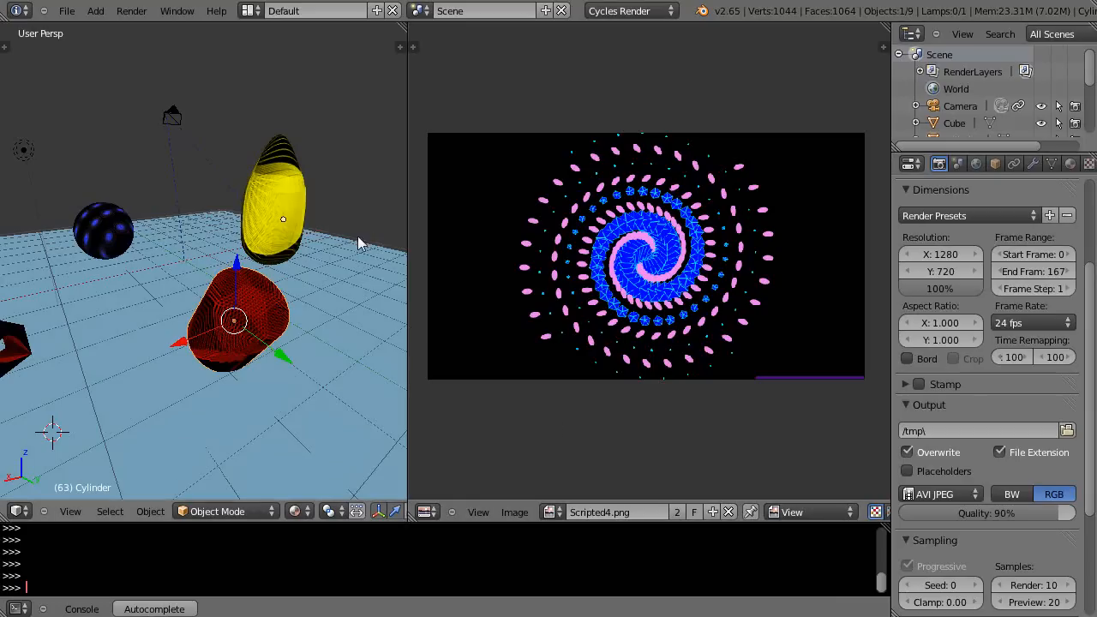
{"action": "mouse_move", "coordinate": [408, 412]}
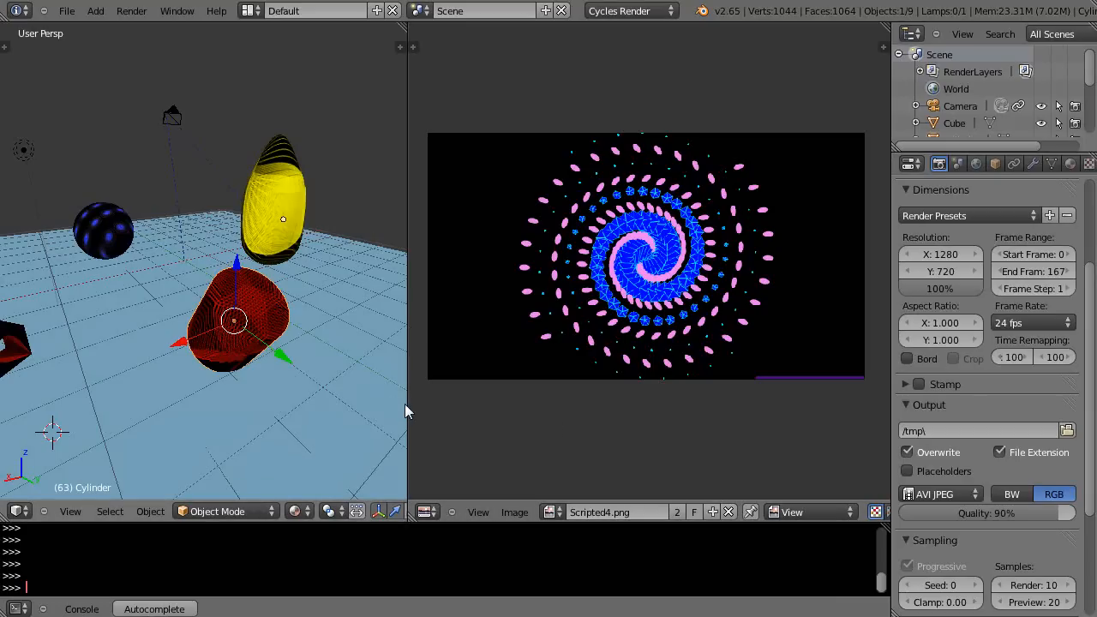
{"action": "mouse_move", "coordinate": [408, 405]}
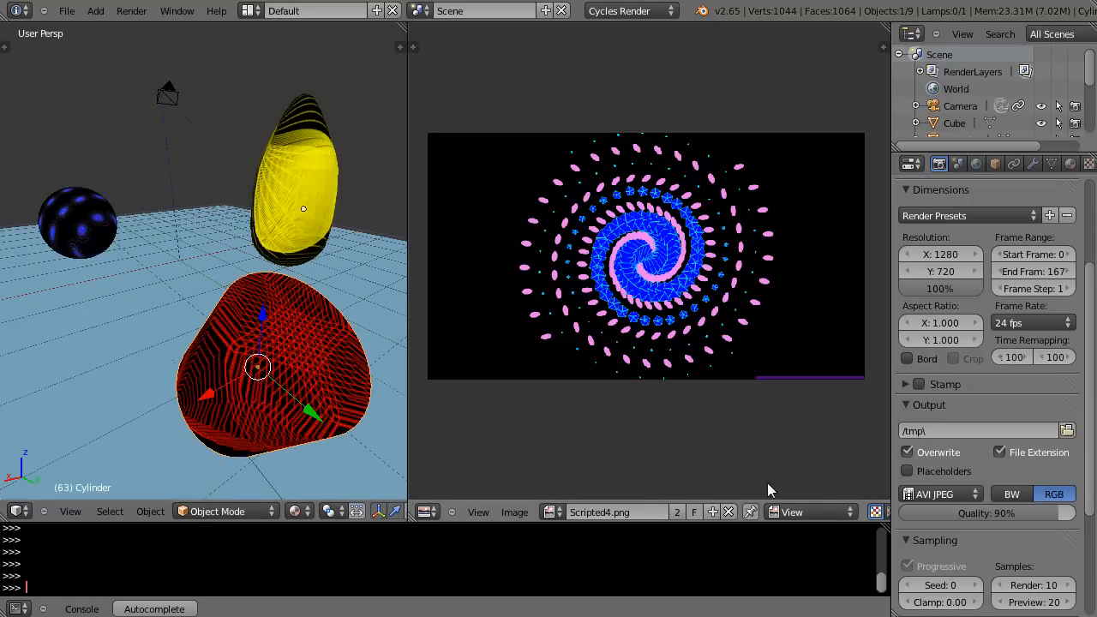
{"action": "mouse_move", "coordinate": [792, 453]}
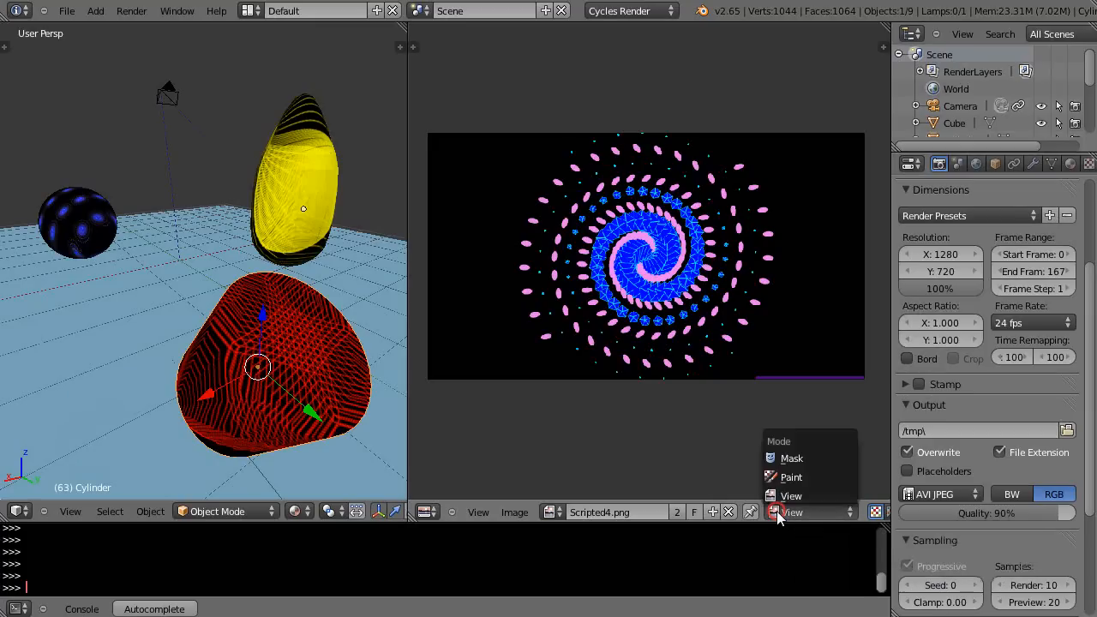
{"action": "mouse_move", "coordinate": [792, 477]}
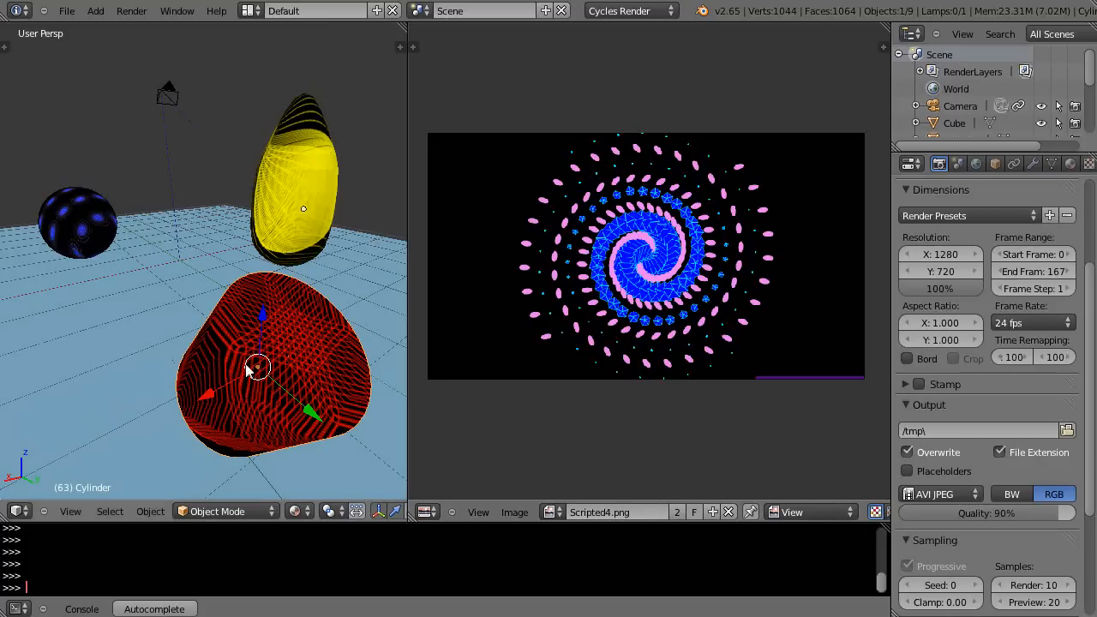
Step: Look through the image actions list and dismiss the new image settings
{"action": "left_click", "coordinate": [515, 511]}
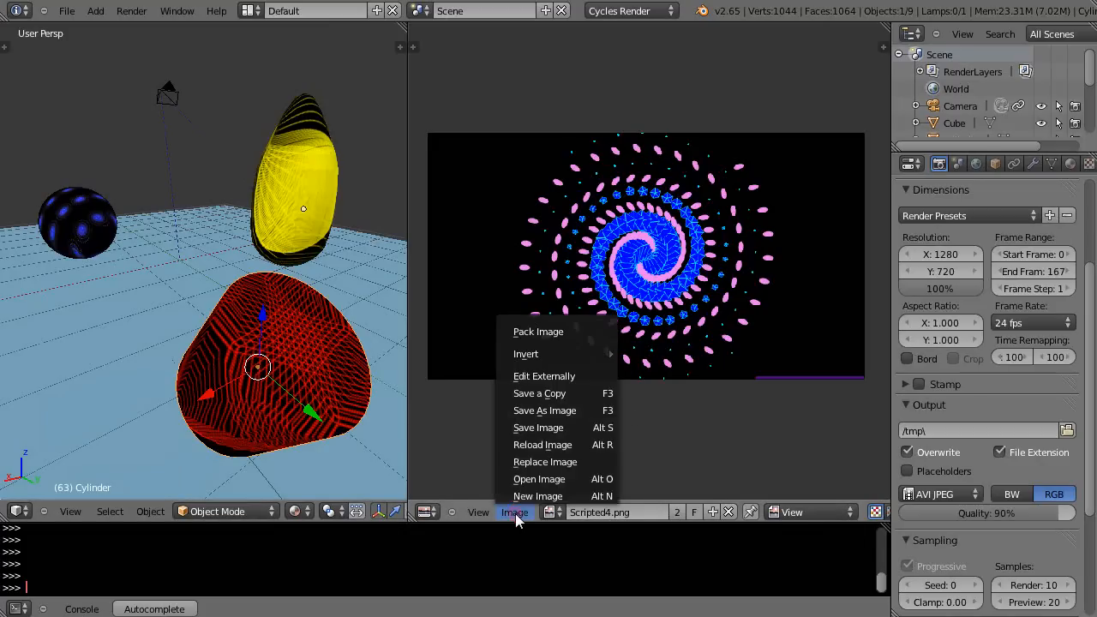
{"action": "mouse_move", "coordinate": [546, 463]}
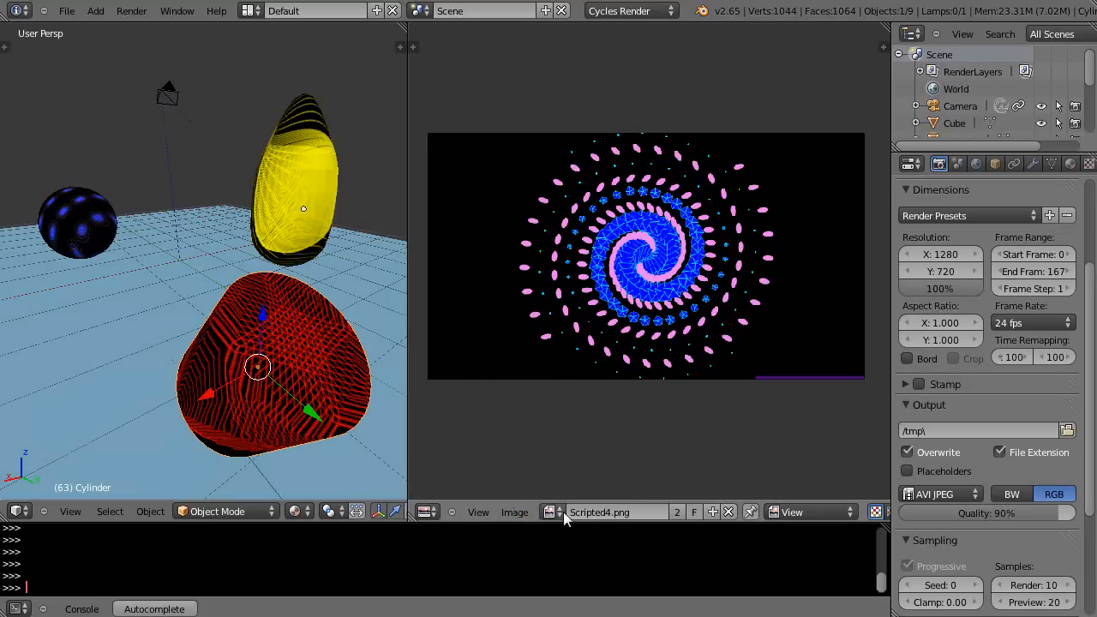
{"action": "left_click", "coordinate": [551, 511]}
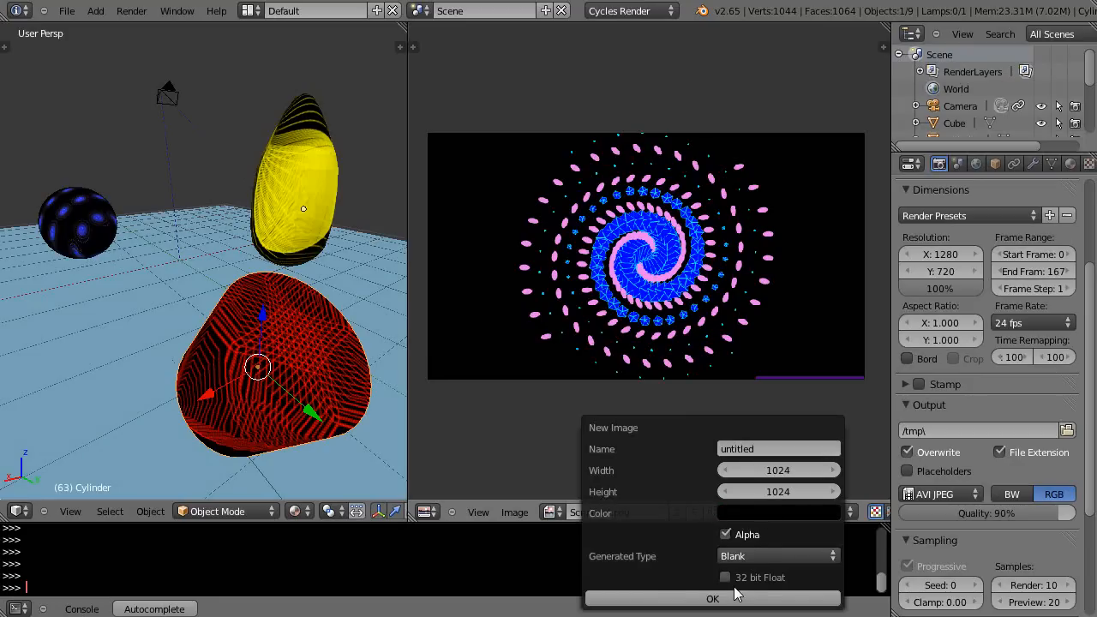
{"action": "left_click", "coordinate": [713, 599]}
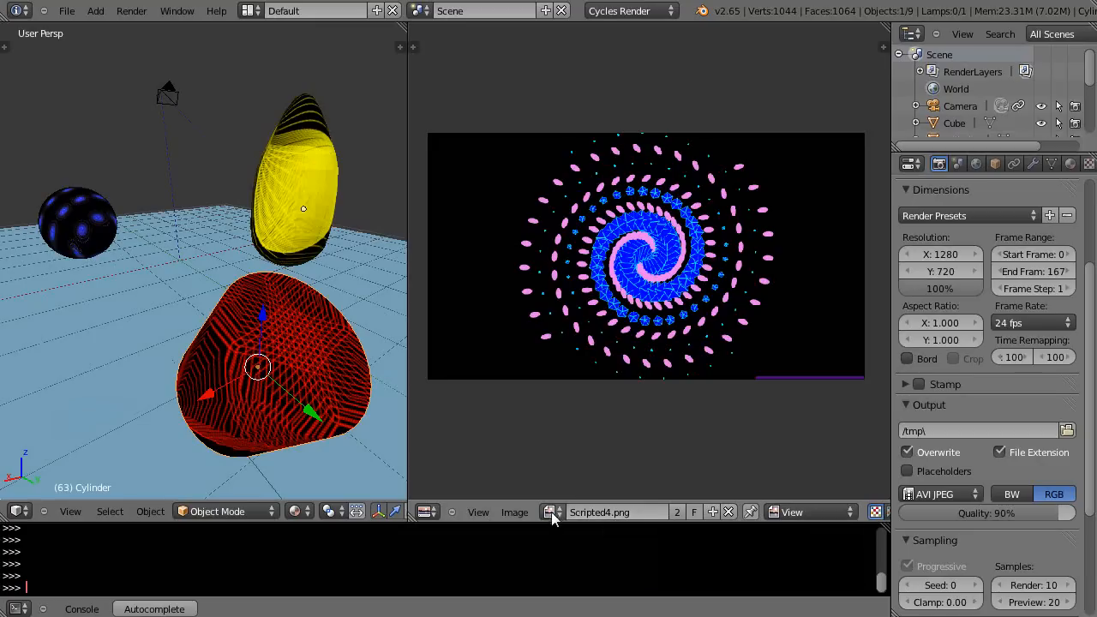
{"action": "mouse_move", "coordinate": [562, 518]}
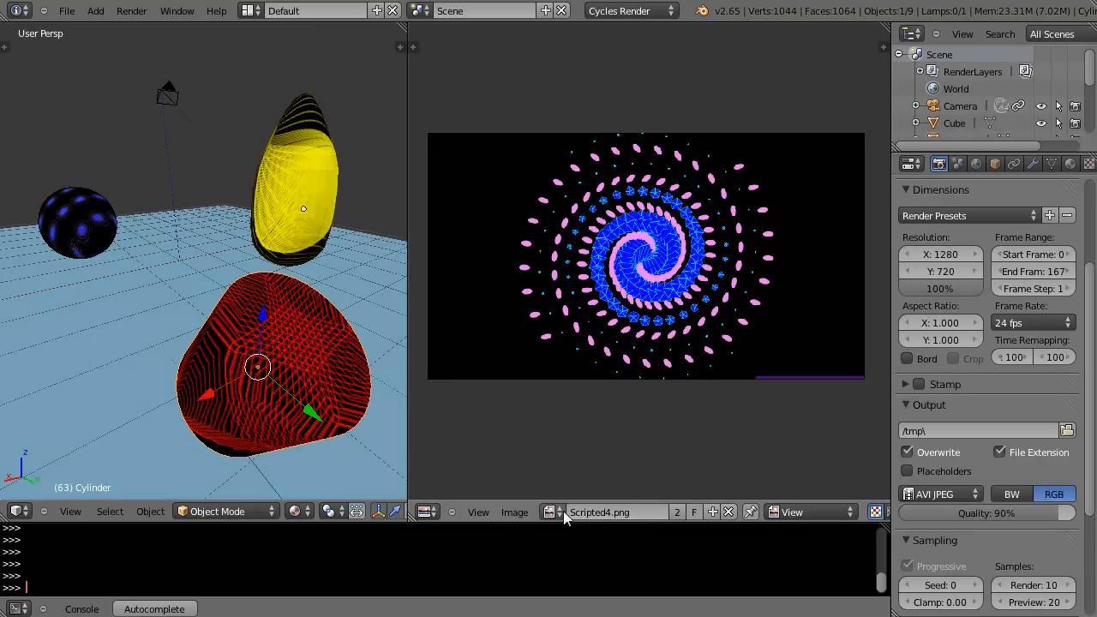
{"action": "mouse_move", "coordinate": [551, 511]}
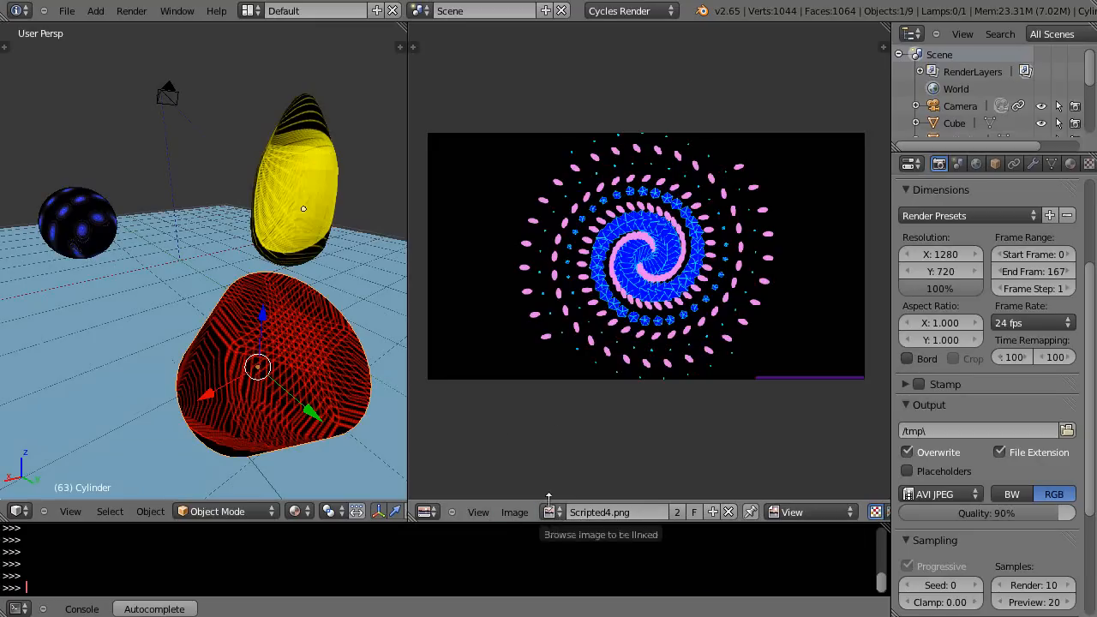
Step: With the cylinder in edit mode, try Scripted4.png, Scripted3.png and Scripted11.png on it
{"action": "key", "text": "Tab"}
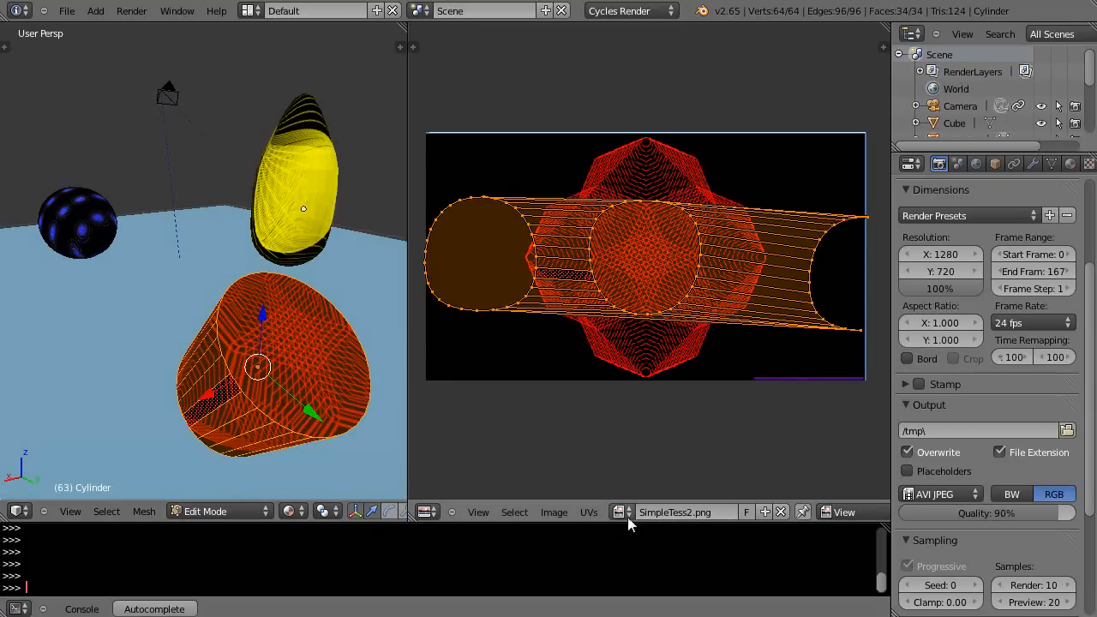
{"action": "left_click", "coordinate": [620, 511]}
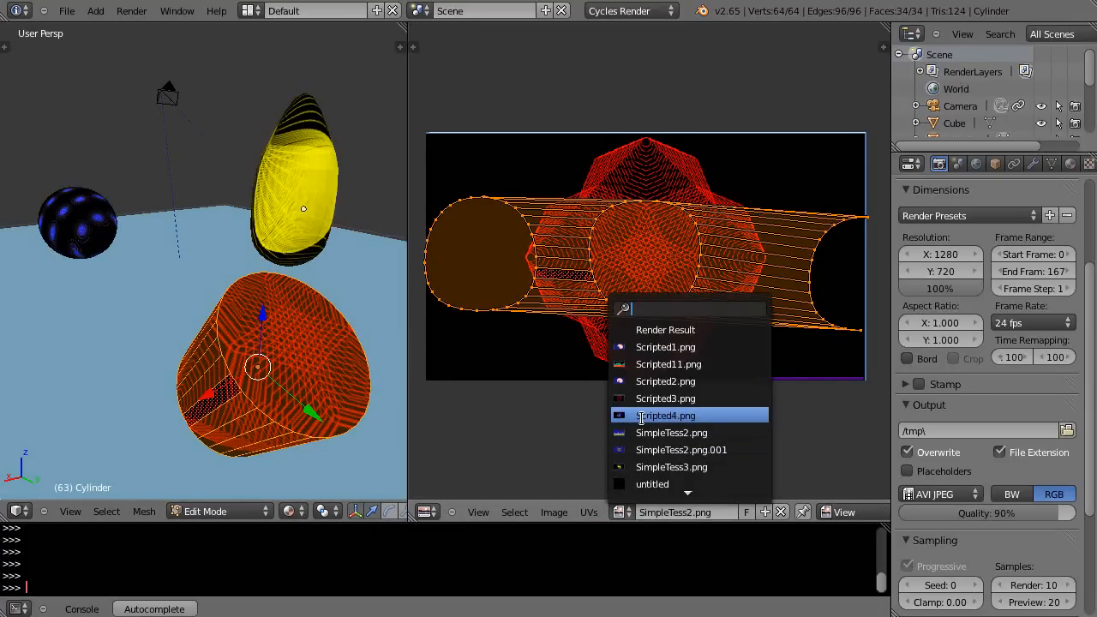
{"action": "left_click", "coordinate": [665, 415]}
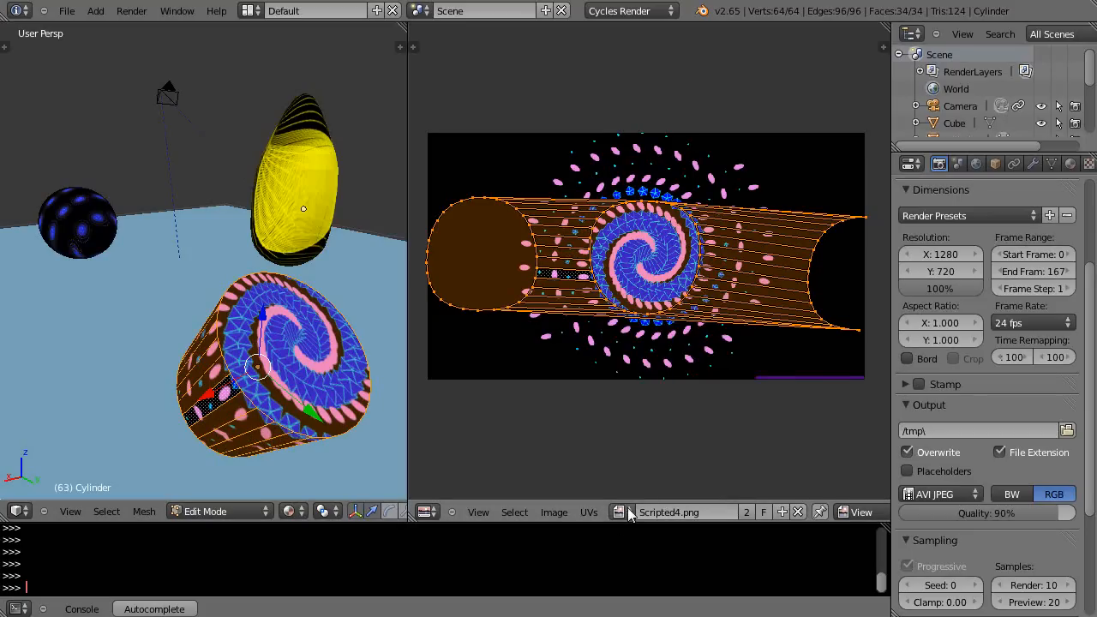
{"action": "left_click", "coordinate": [619, 511]}
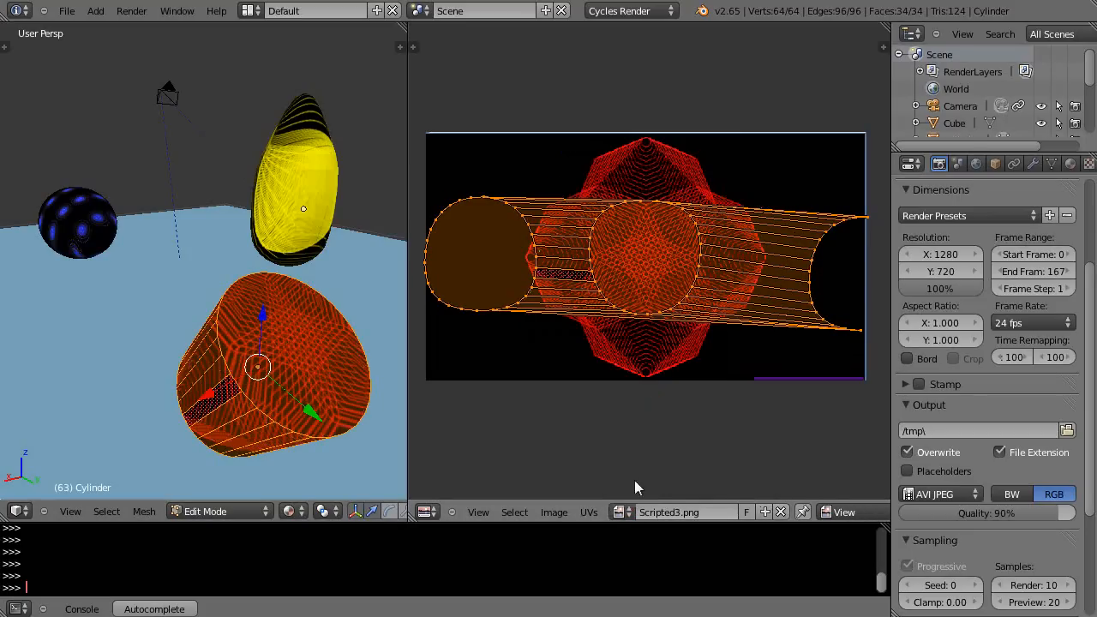
{"action": "left_click", "coordinate": [620, 511]}
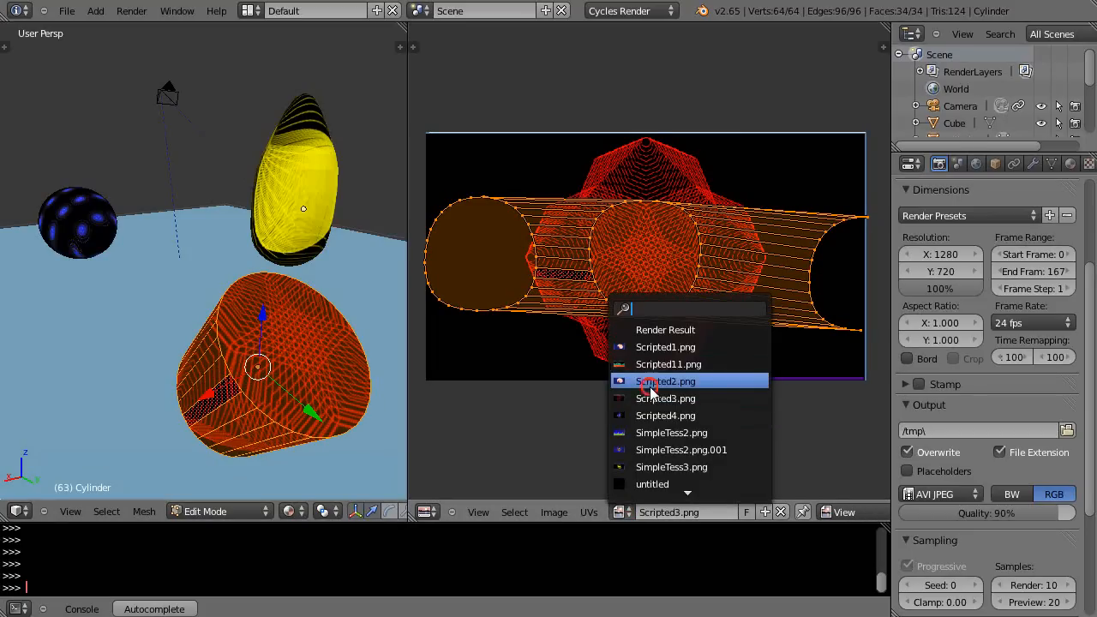
{"action": "left_click", "coordinate": [665, 381]}
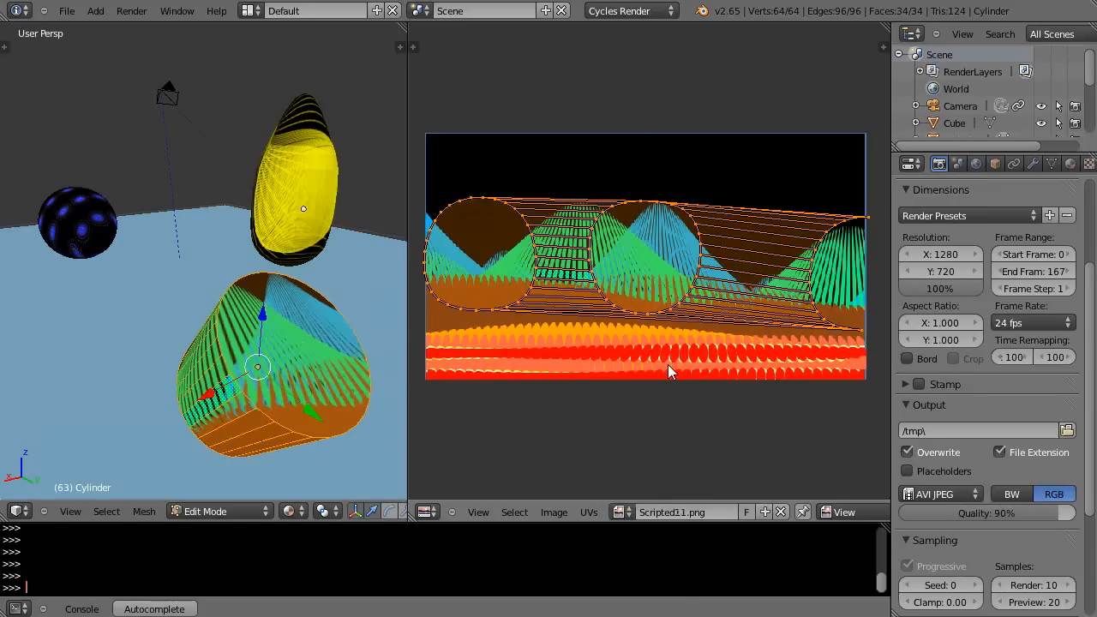
Step: Try Scripted1.png and SimpleTess2.png.001, then settle on the Scripted4.png spiral
{"action": "left_click", "coordinate": [619, 511]}
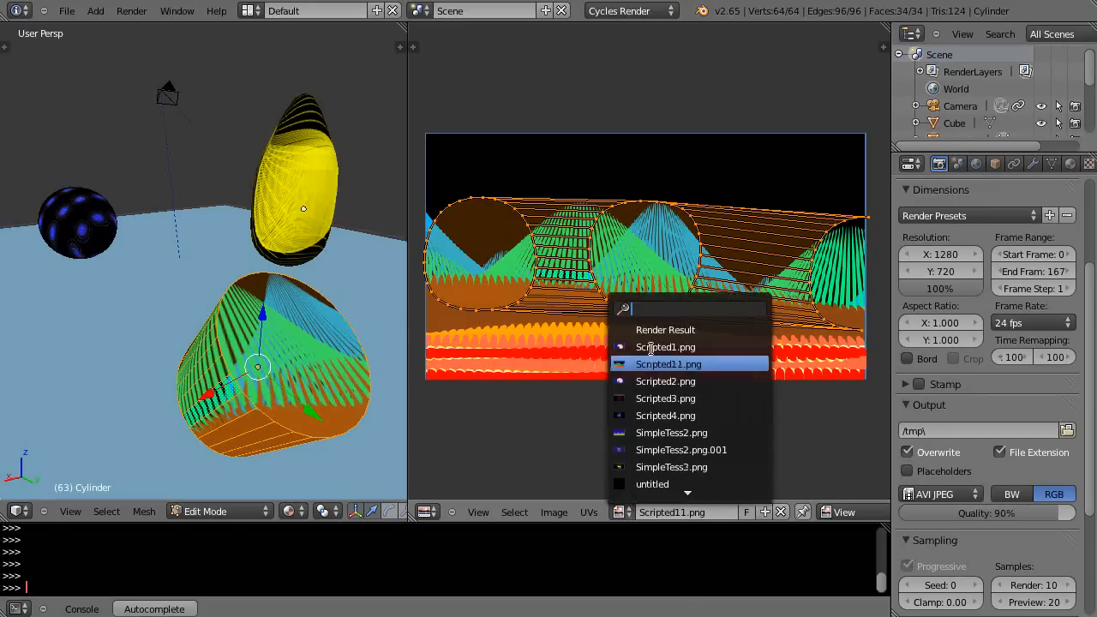
{"action": "left_click", "coordinate": [666, 347]}
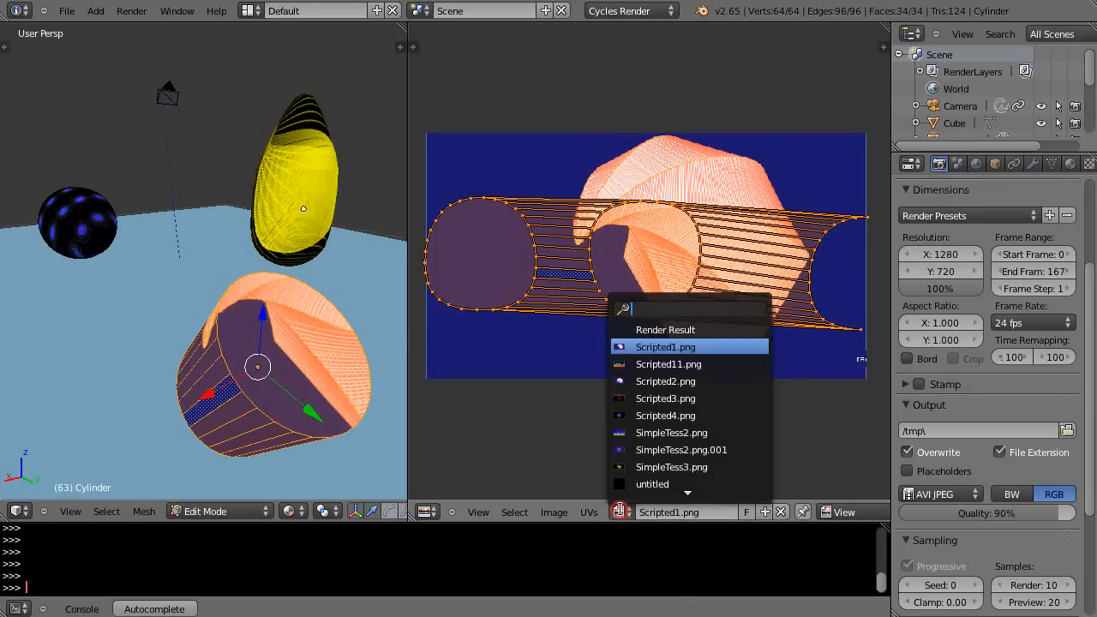
{"action": "left_click", "coordinate": [681, 449]}
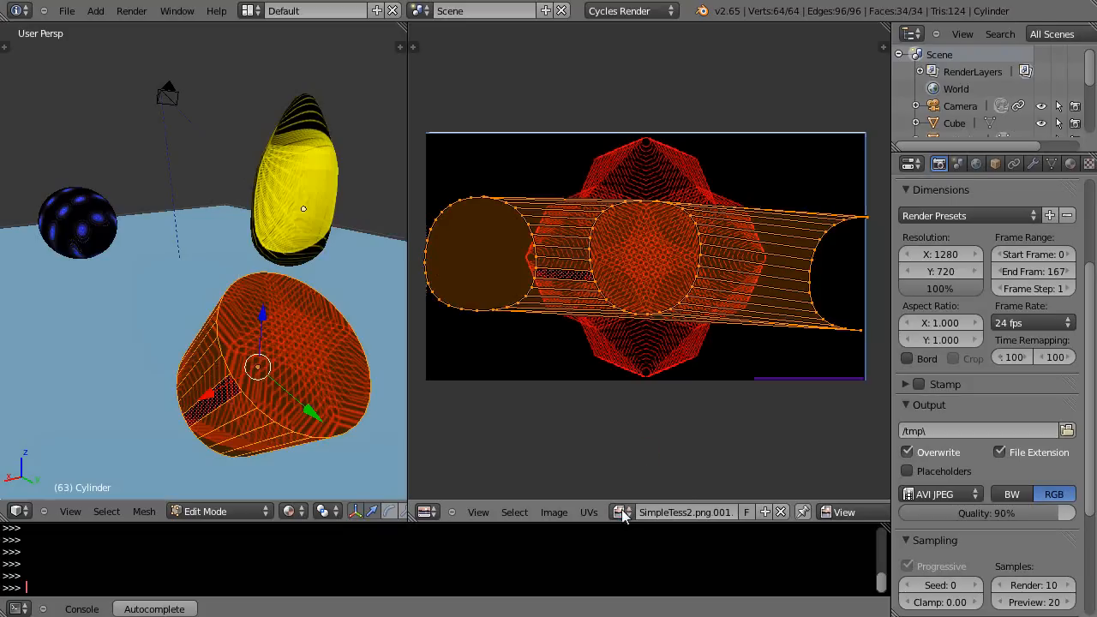
{"action": "left_click", "coordinate": [620, 511]}
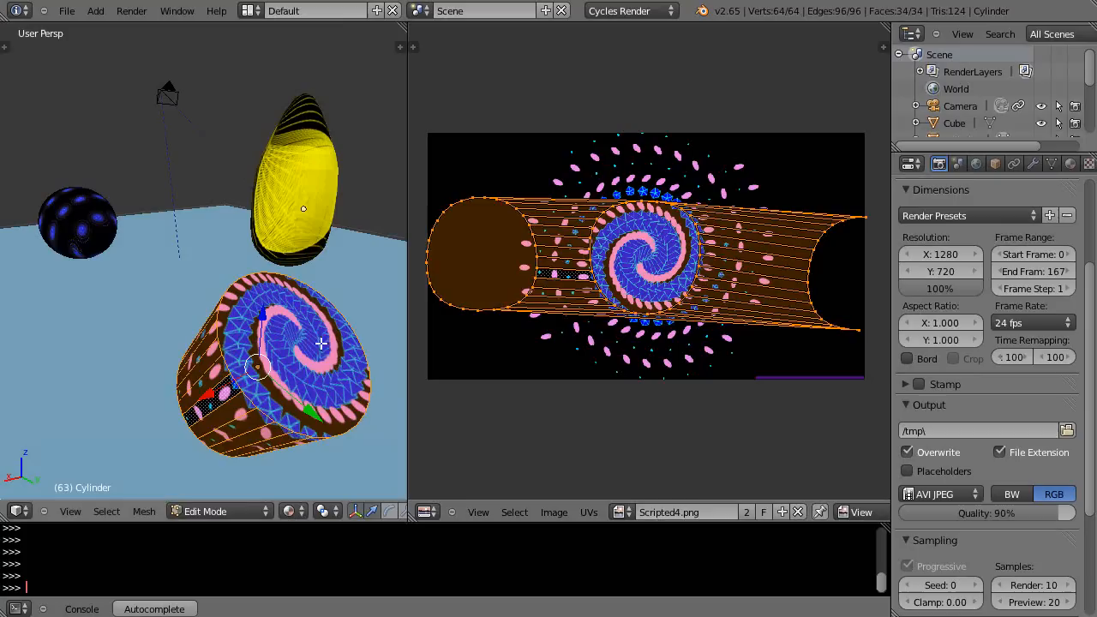
Step: Return the cylinder to object mode so the spiral texture shows in the 3D scene
{"action": "key", "text": "Tab"}
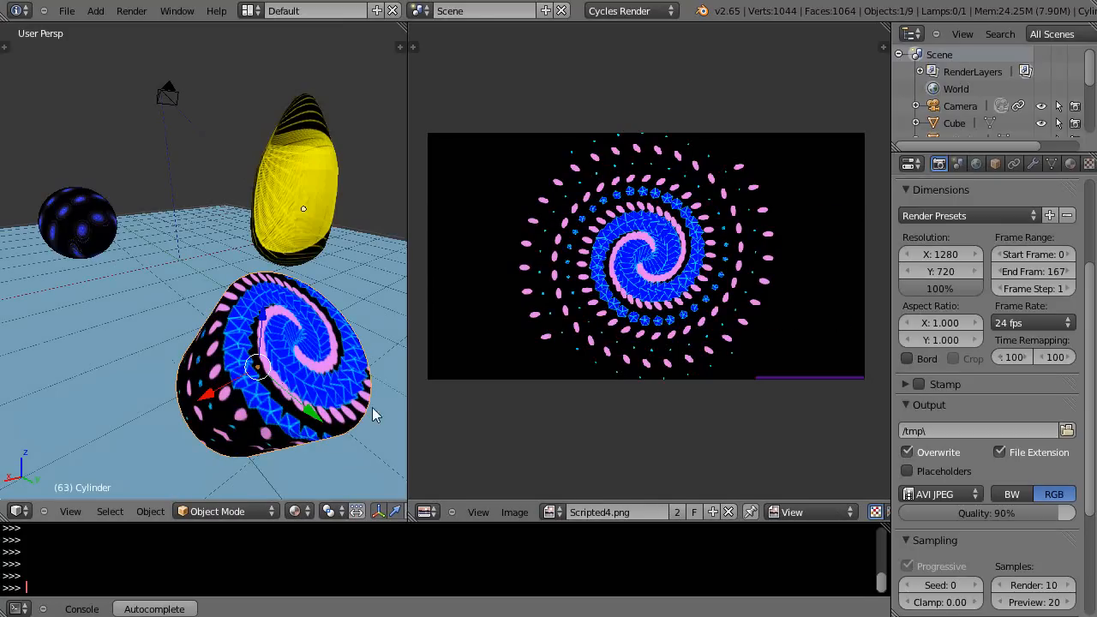
{"action": "mouse_move", "coordinate": [657, 334]}
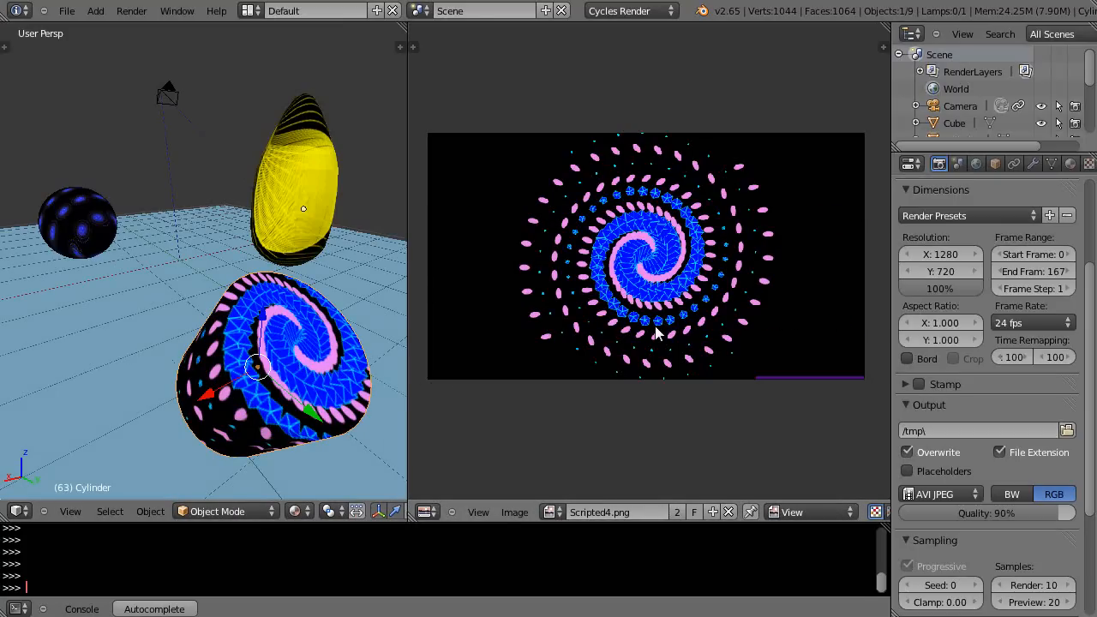
{"action": "mouse_move", "coordinate": [413, 440]}
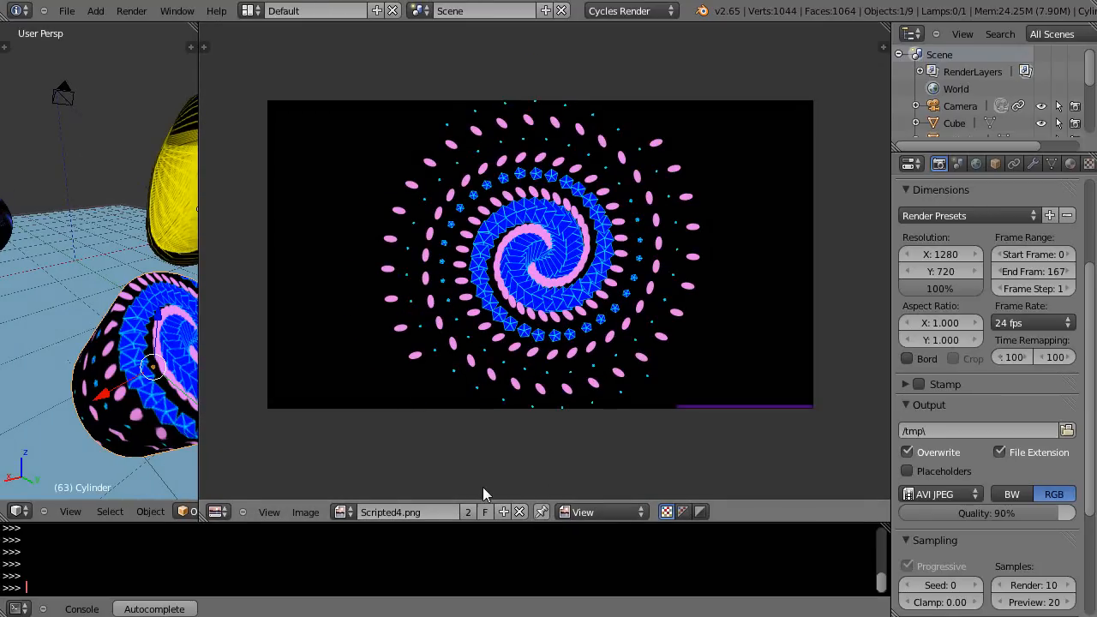
{"action": "mouse_move", "coordinate": [518, 475]}
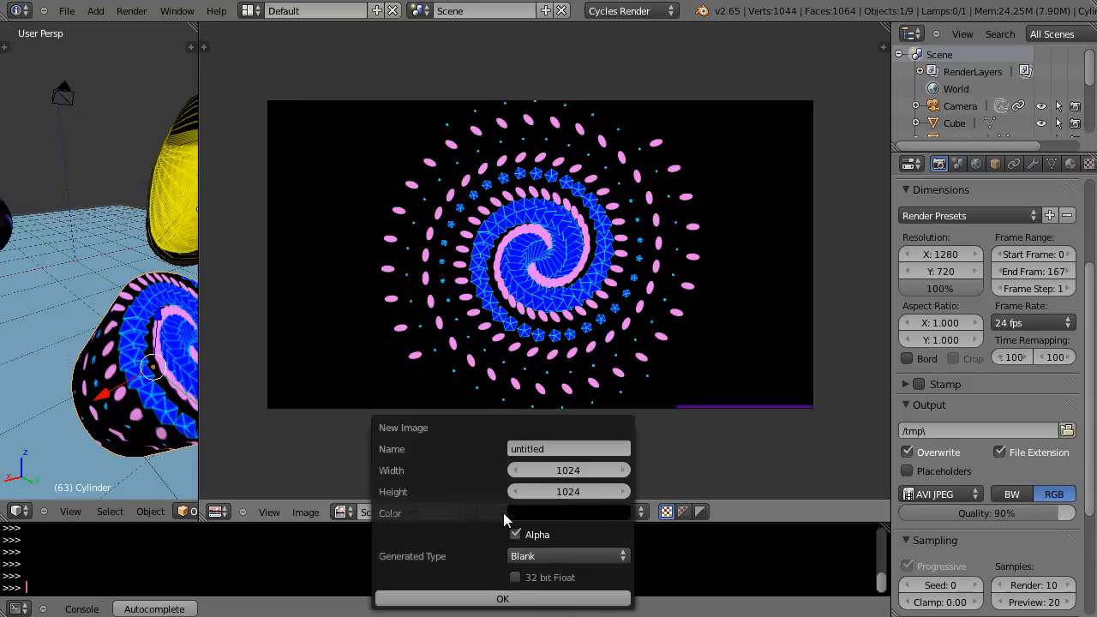
{"action": "mouse_move", "coordinate": [503, 514]}
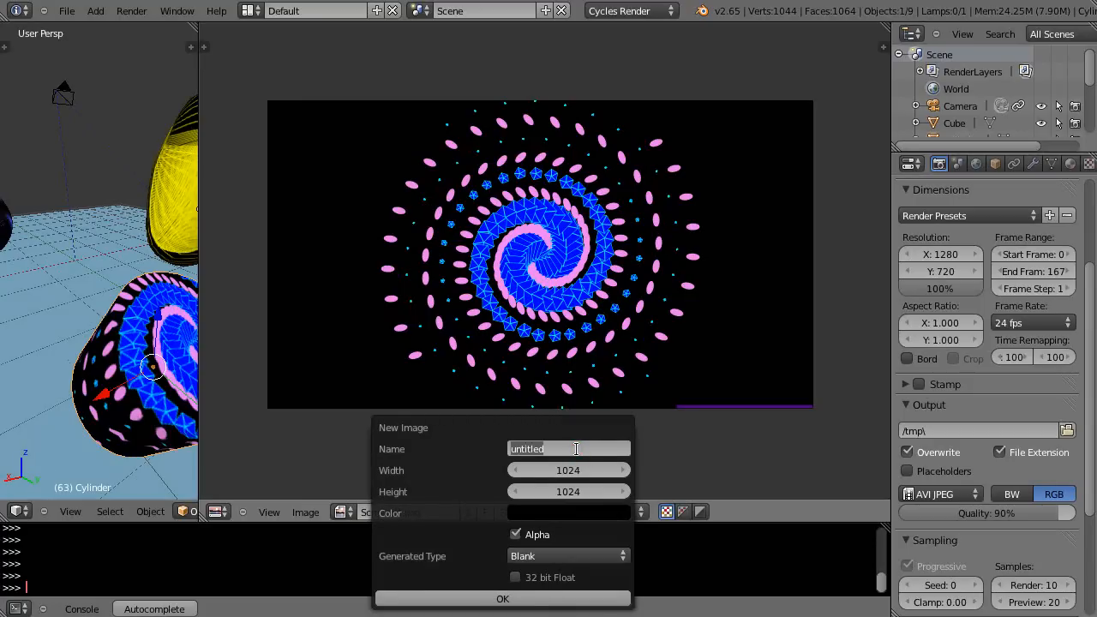
Step: Name the new image New Design, keep it blank at 1024×1024, and create it
{"action": "type", "text": "New DEs"}
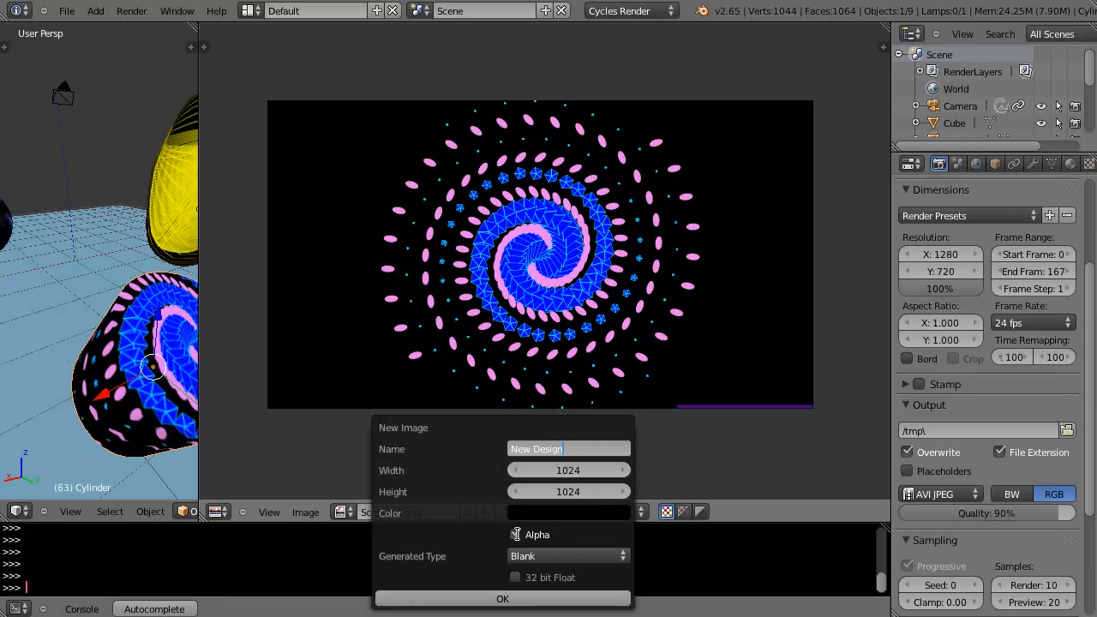
{"action": "left_click", "coordinate": [514, 535]}
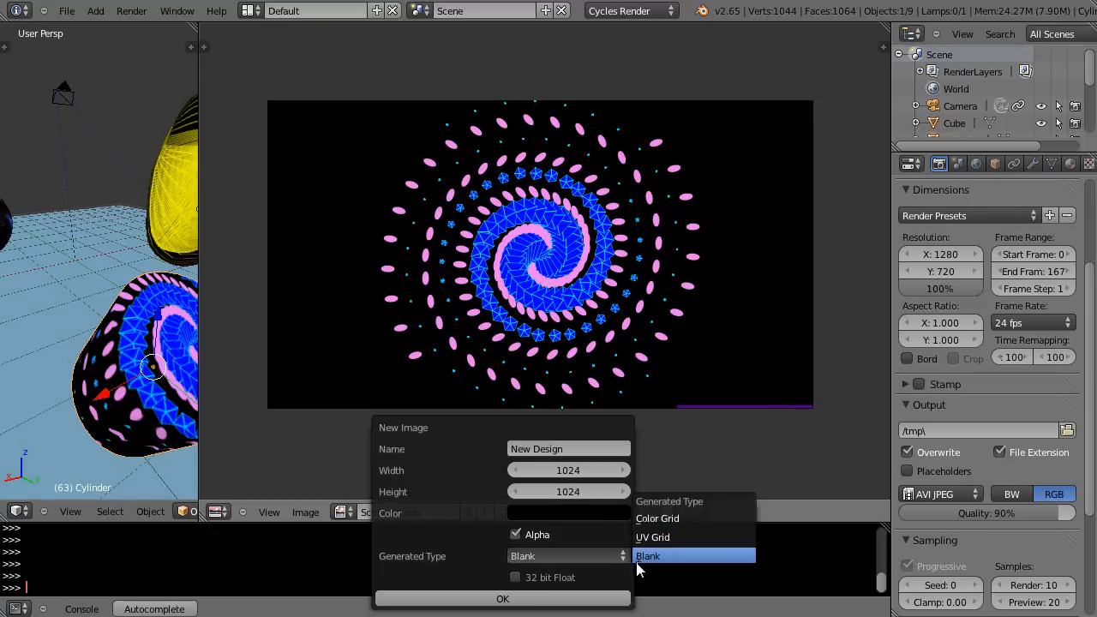
{"action": "left_click", "coordinate": [649, 556]}
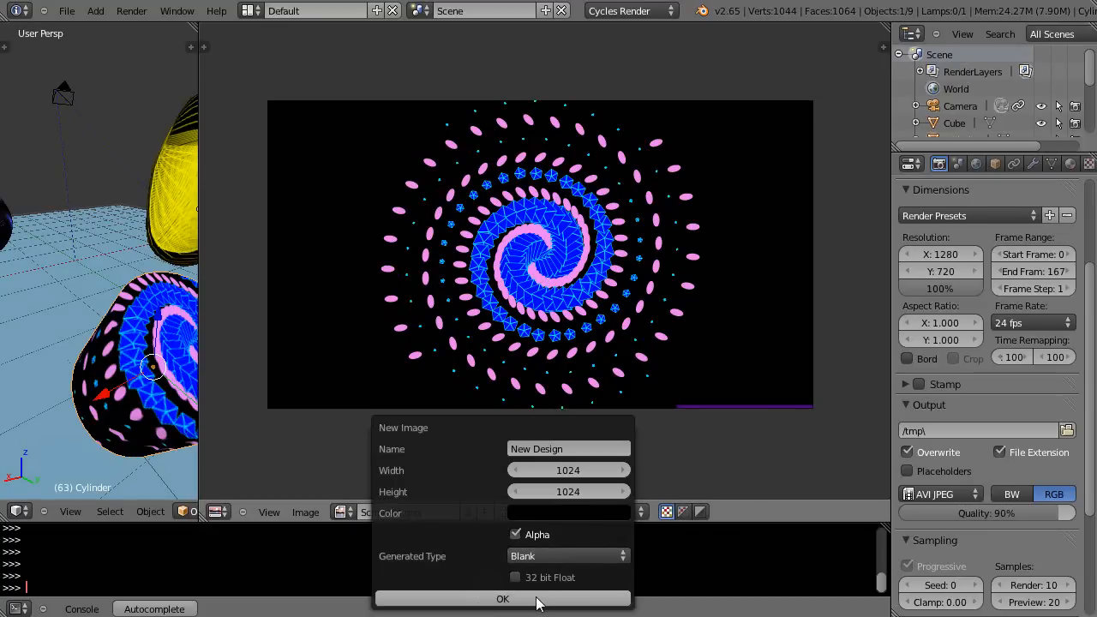
{"action": "left_click", "coordinate": [504, 599]}
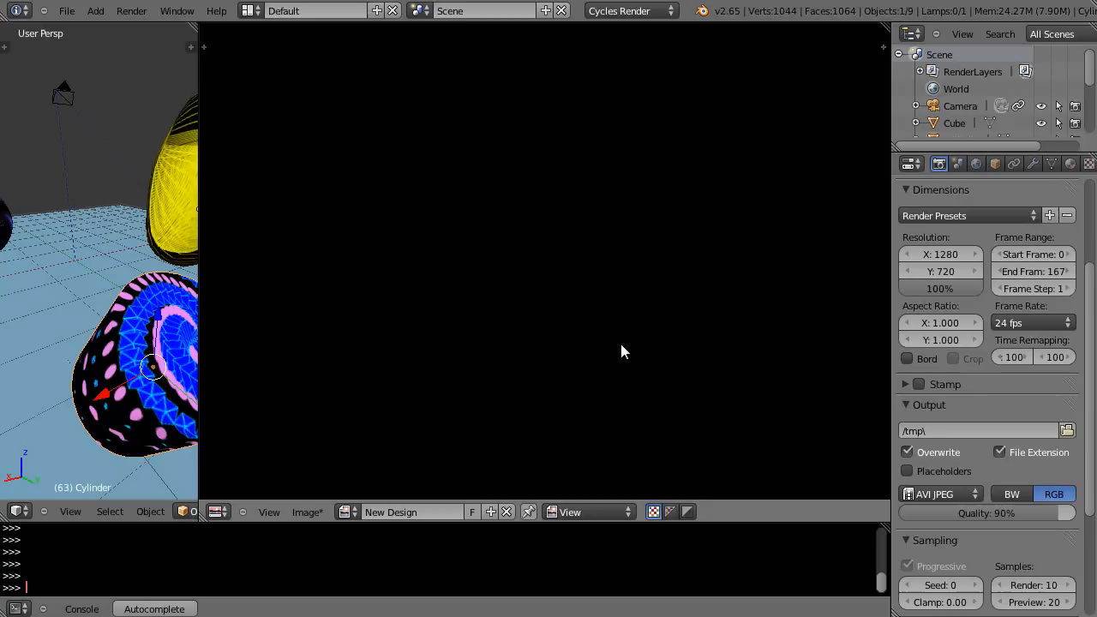
{"action": "mouse_move", "coordinate": [460, 333]}
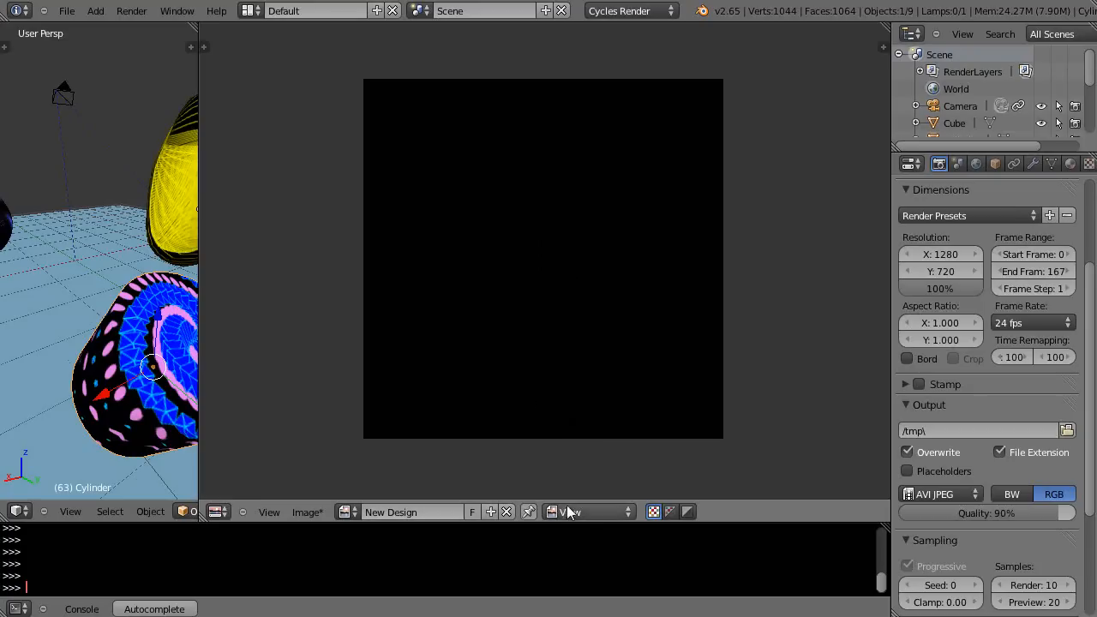
Step: Switch the image editor to Paint mode and bring the Paint panel's brush settings into view
{"action": "left_click", "coordinate": [590, 511]}
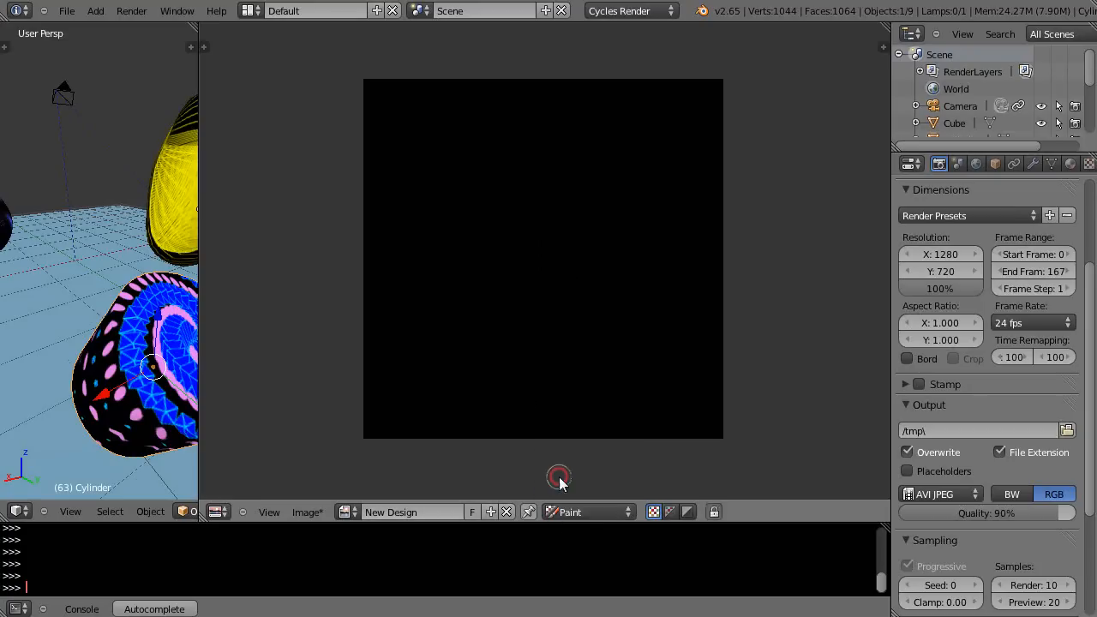
{"action": "mouse_move", "coordinate": [213, 309]}
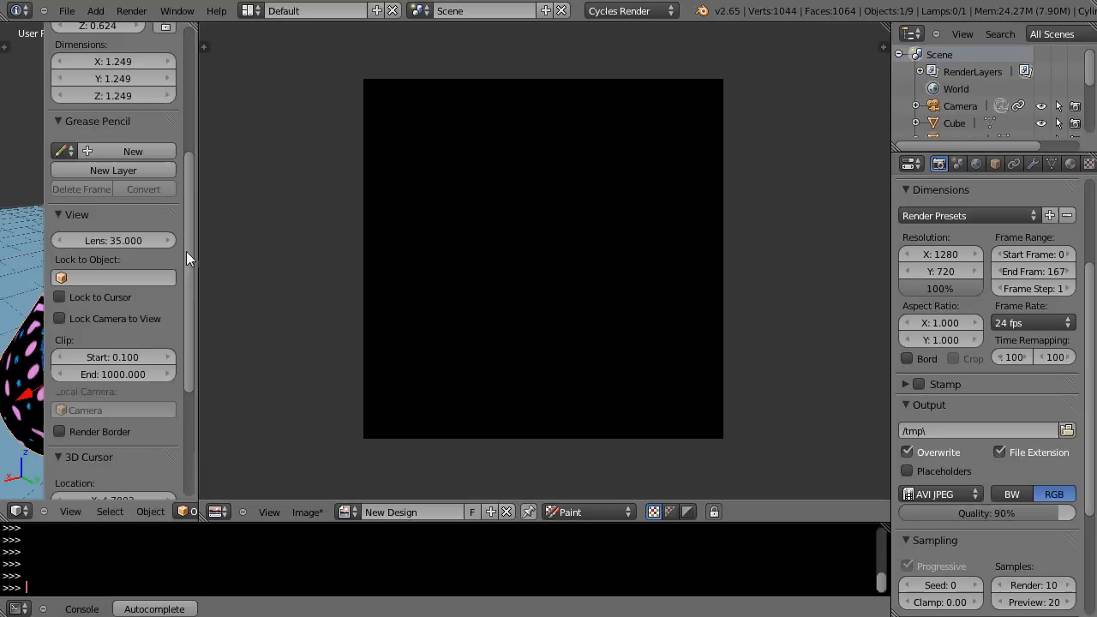
{"action": "scroll", "scroll_direction": "down", "scroll_amount": 3}
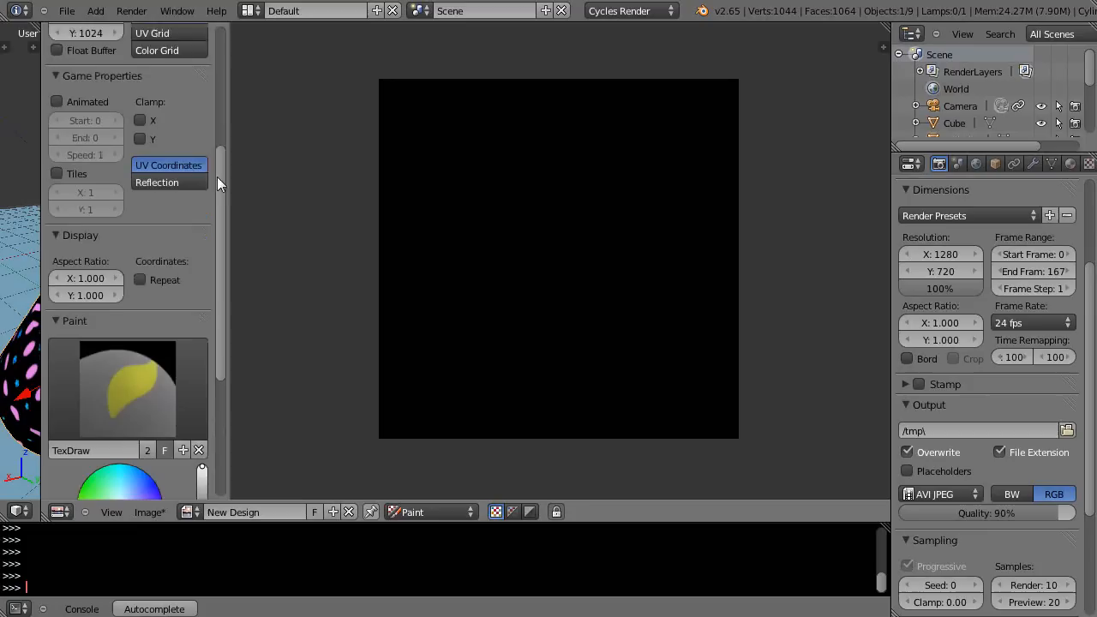
{"action": "scroll", "scroll_direction": "down", "scroll_amount": 3}
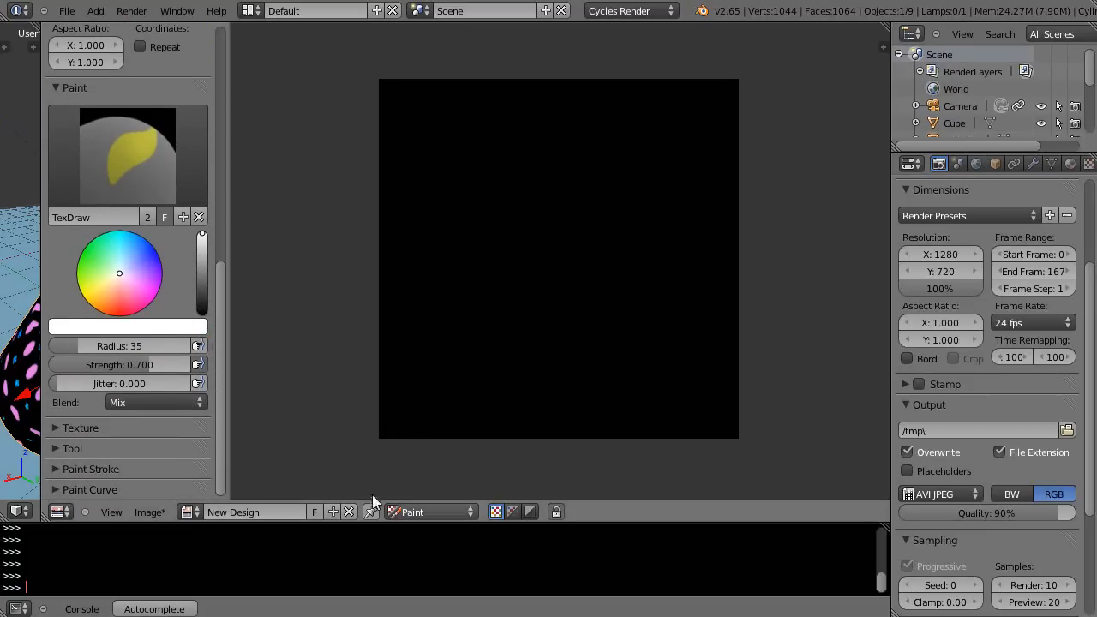
Step: Pick a pink brush colour and scribble pink strokes on the upper left of the canvas
{"action": "left_click", "coordinate": [144, 287]}
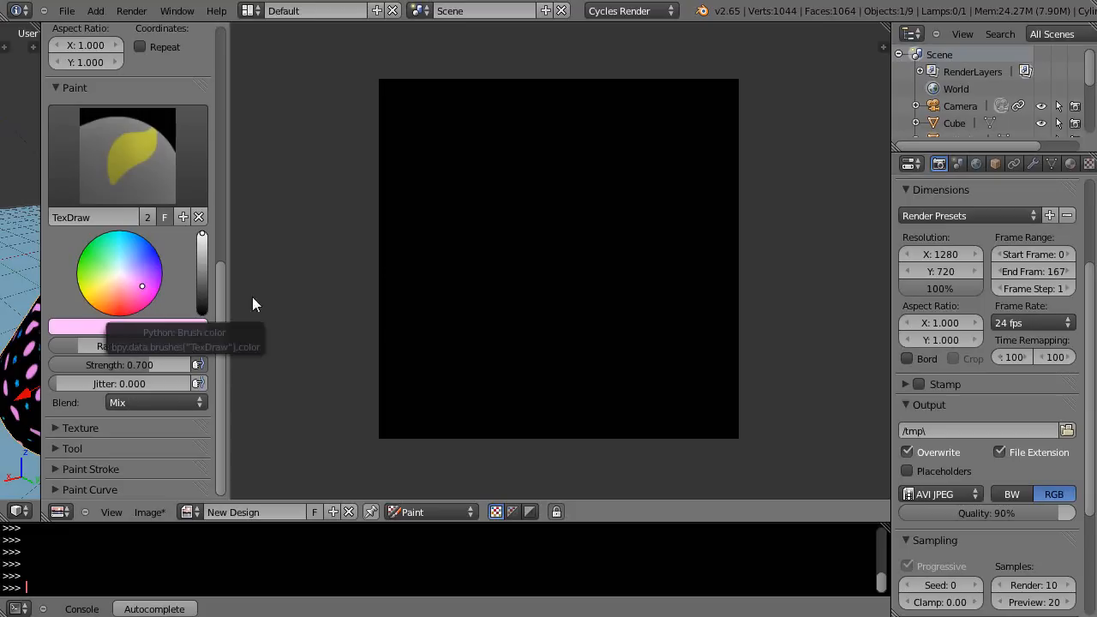
{"action": "left_click_drag", "start_coordinate": [428, 203], "coordinate": [501, 120]}
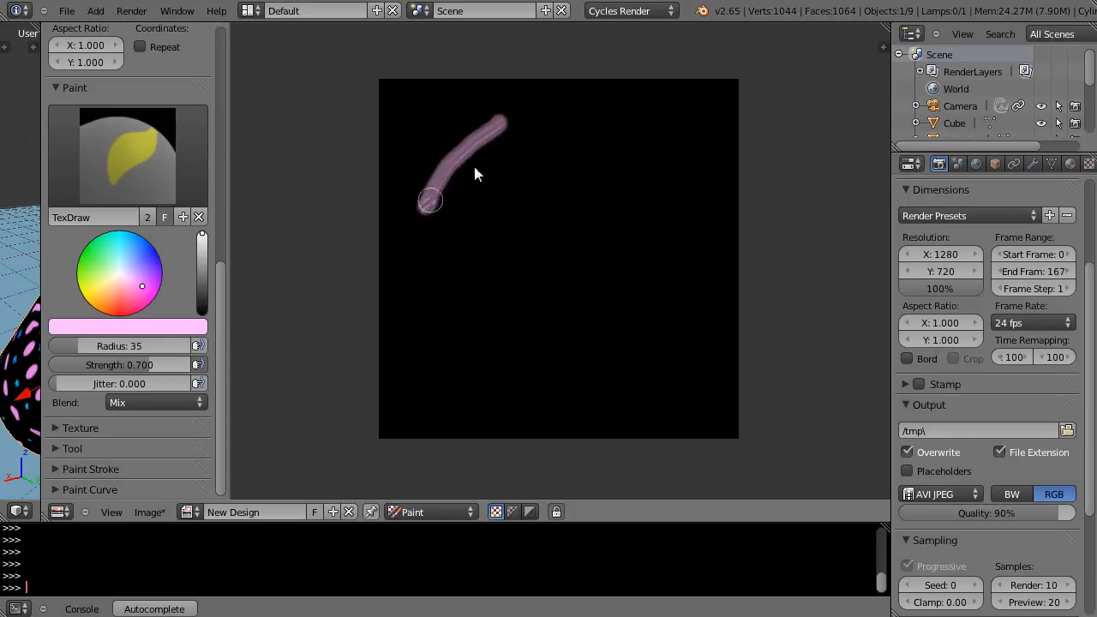
{"action": "left_click_drag", "start_coordinate": [433, 202], "coordinate": [483, 185]}
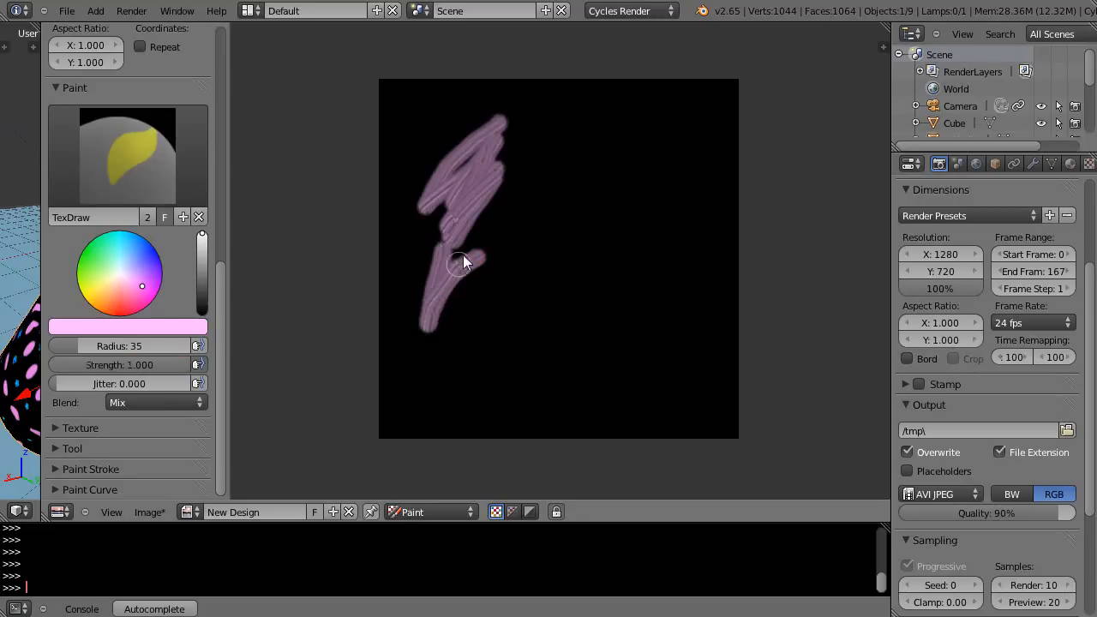
{"action": "left_click_drag", "start_coordinate": [463, 261], "coordinate": [459, 317]}
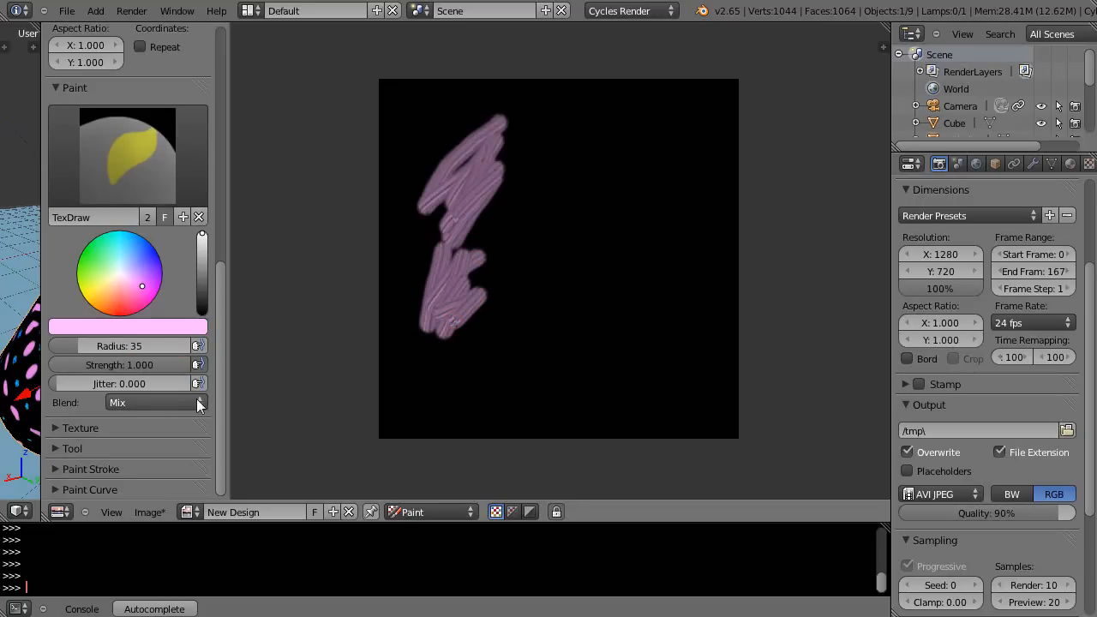
Step: Paint bright white Add-blended strokes across the middle and lower strength to about 0.72
{"action": "left_click", "coordinate": [155, 401]}
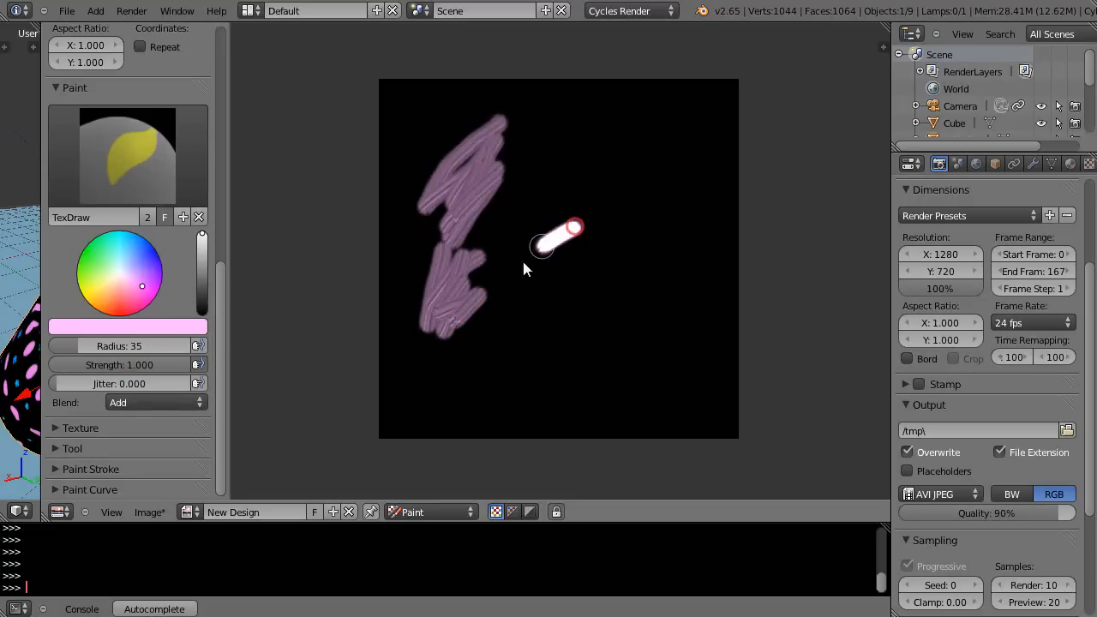
{"action": "left_click_drag", "start_coordinate": [549, 240], "coordinate": [394, 203]}
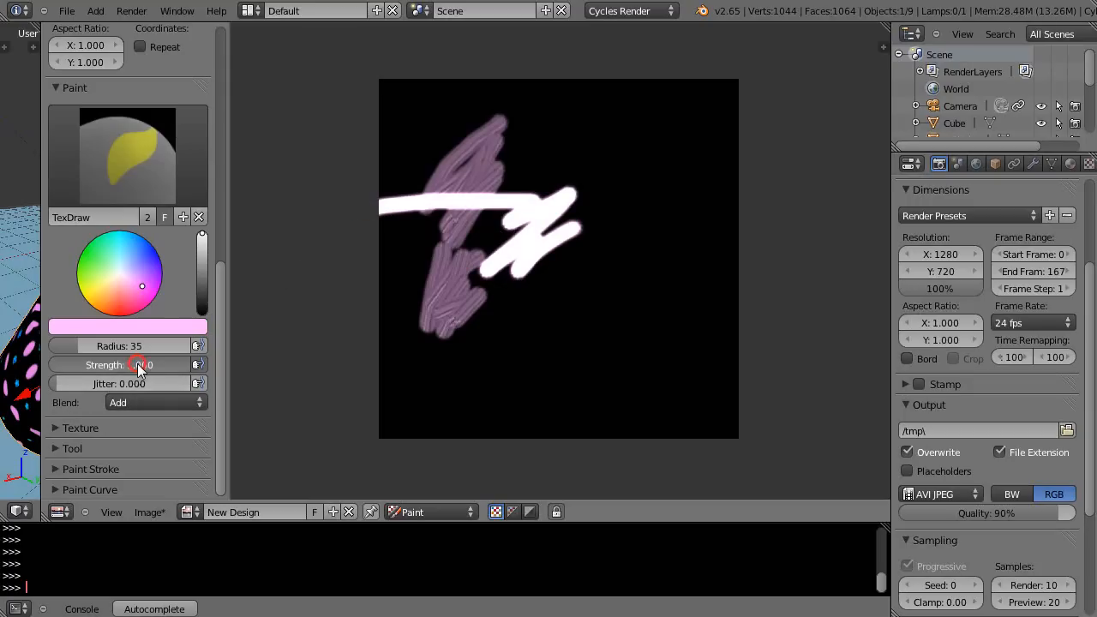
{"action": "left_click_drag", "start_coordinate": [112, 364], "coordinate": [137, 363]}
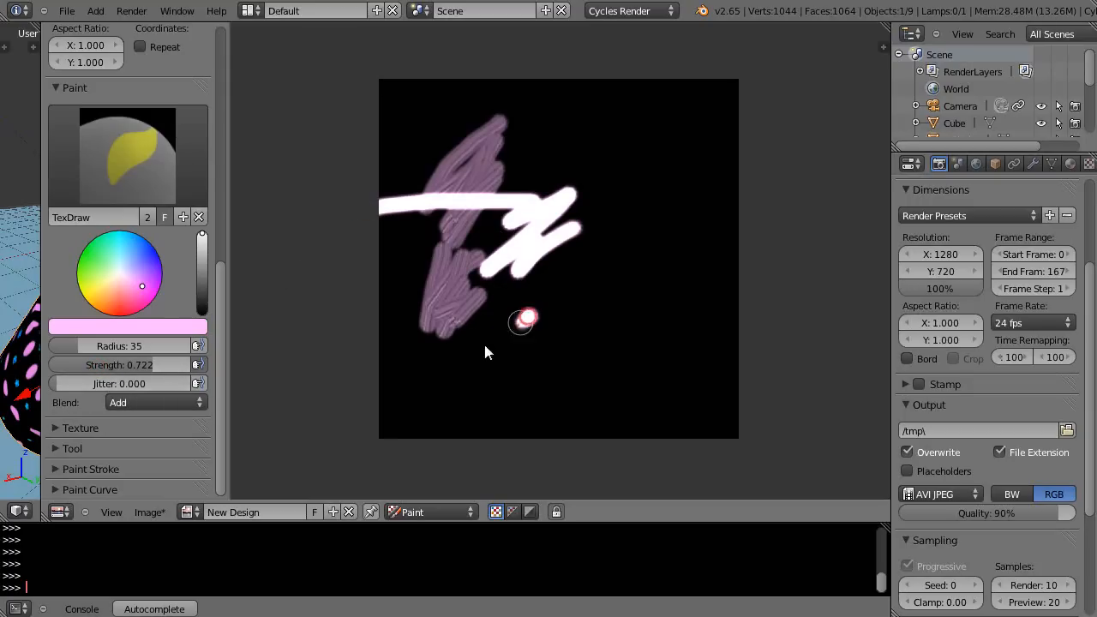
Step: Set brush blending back to Mix and paint a violet stroke over the lower zigzag
{"action": "left_click", "coordinate": [154, 401]}
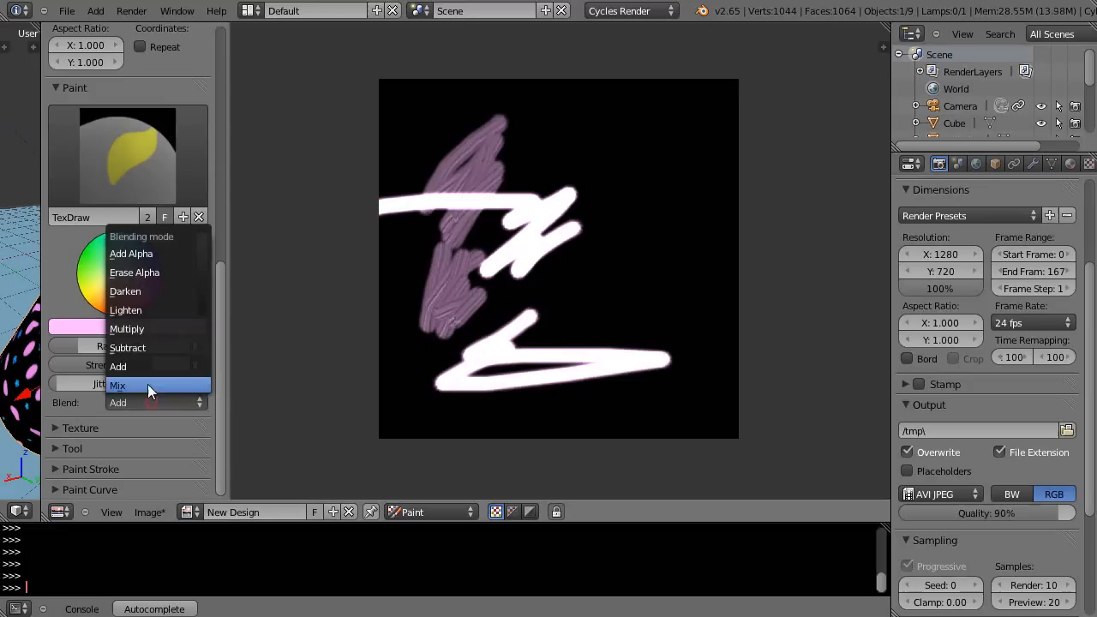
{"action": "mouse_move", "coordinate": [117, 367]}
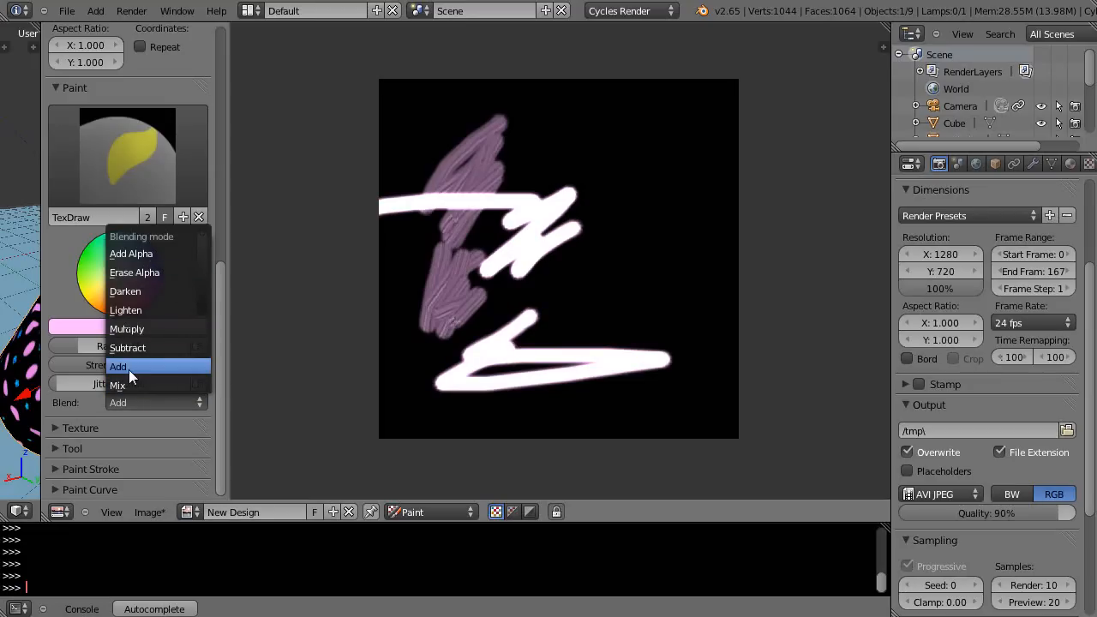
{"action": "mouse_move", "coordinate": [120, 384]}
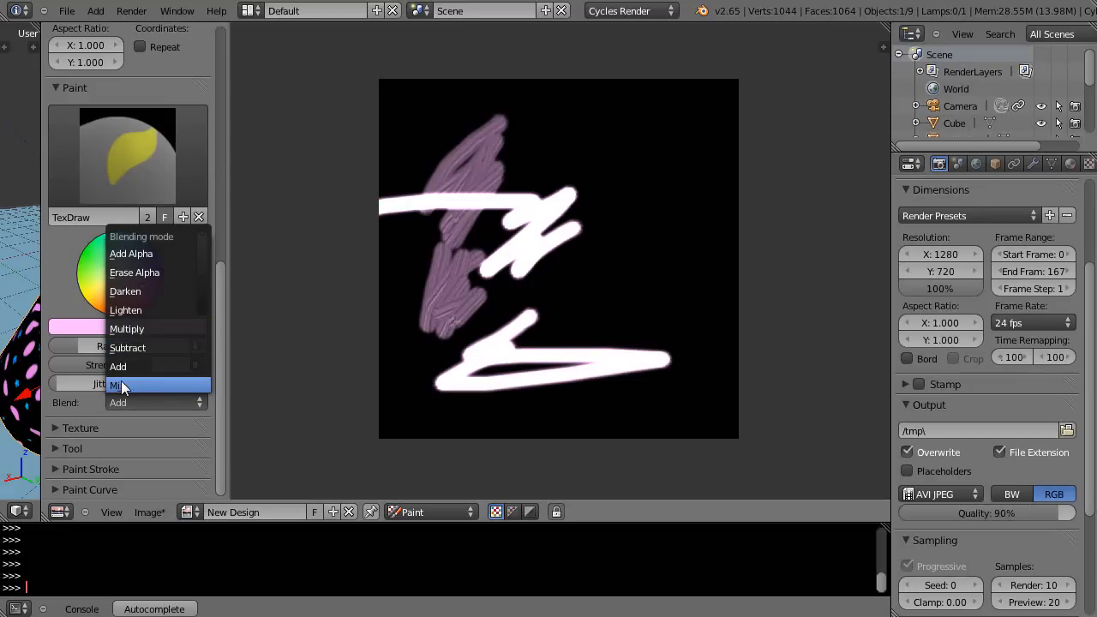
{"action": "left_click", "coordinate": [117, 385]}
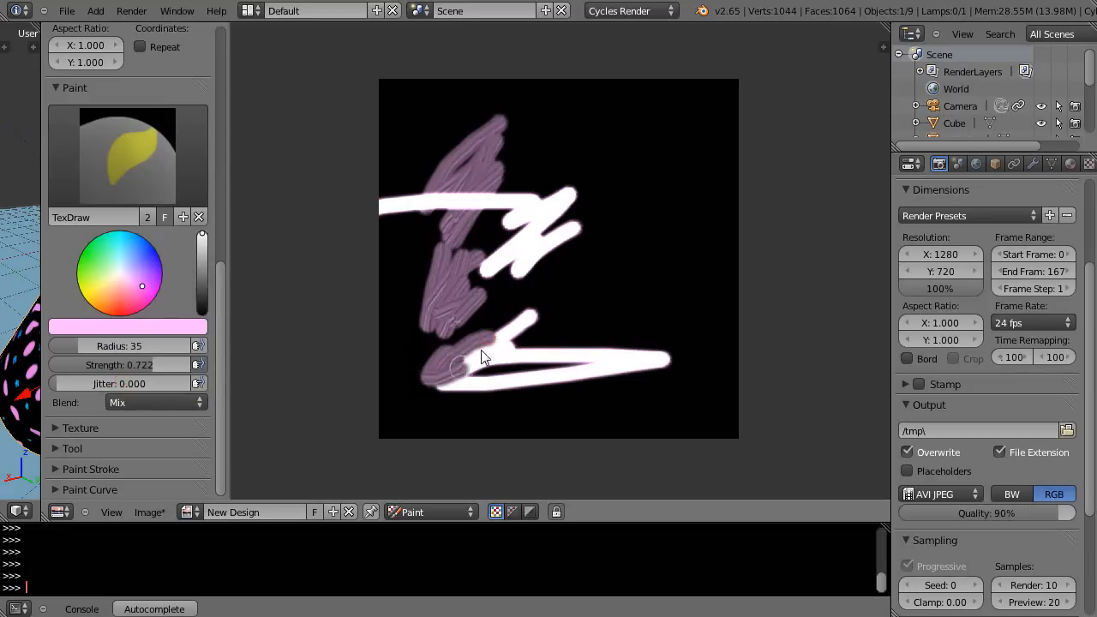
{"action": "left_click_drag", "start_coordinate": [484, 359], "coordinate": [391, 138]}
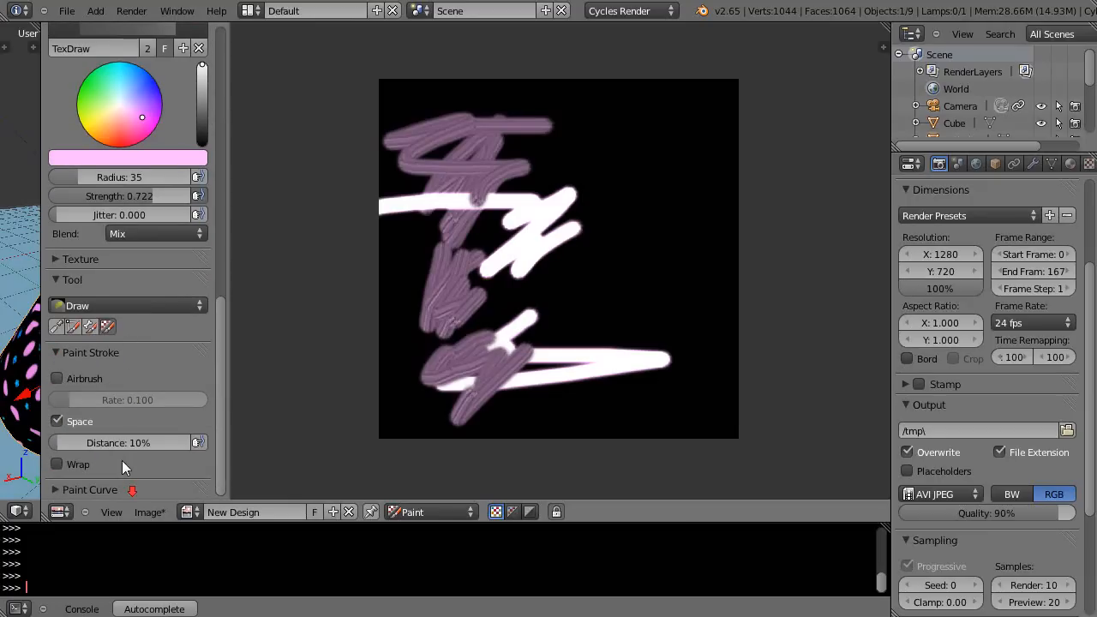
{"action": "mouse_move", "coordinate": [95, 301]}
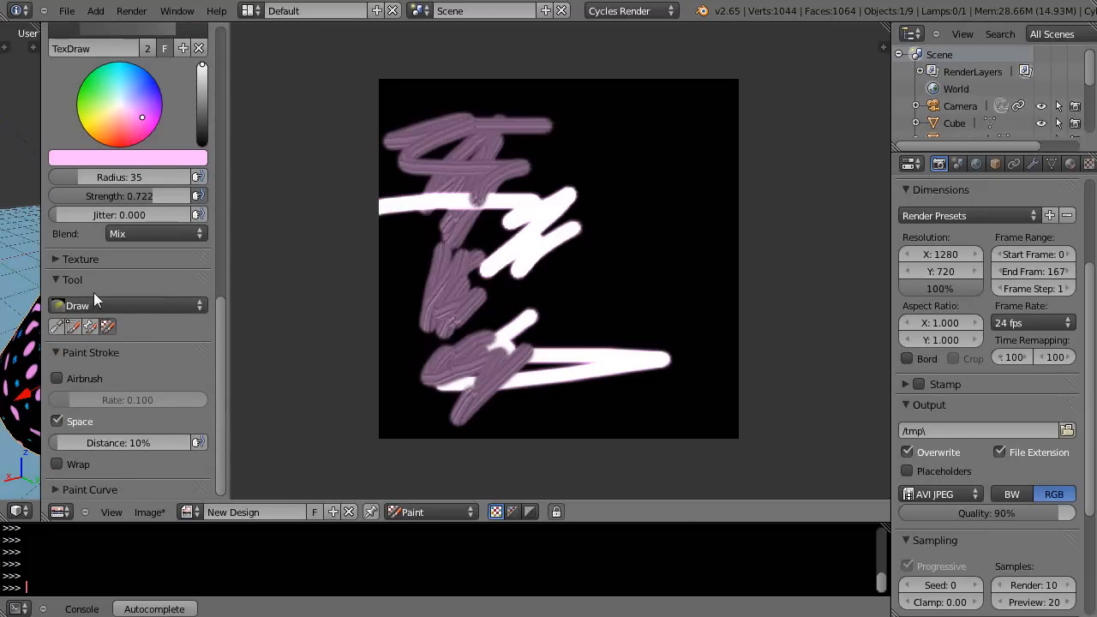
{"action": "mouse_move", "coordinate": [60, 391]}
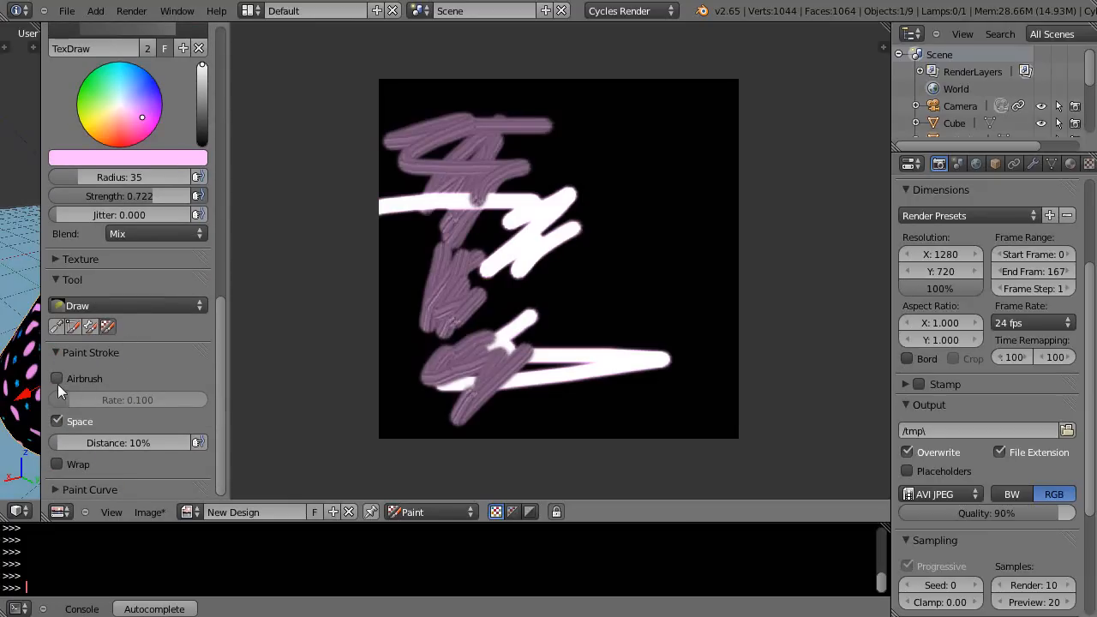
Step: Enable Airbrush under Paint Stroke and inspect the TexDraw brush datablock
{"action": "left_click", "coordinate": [56, 379]}
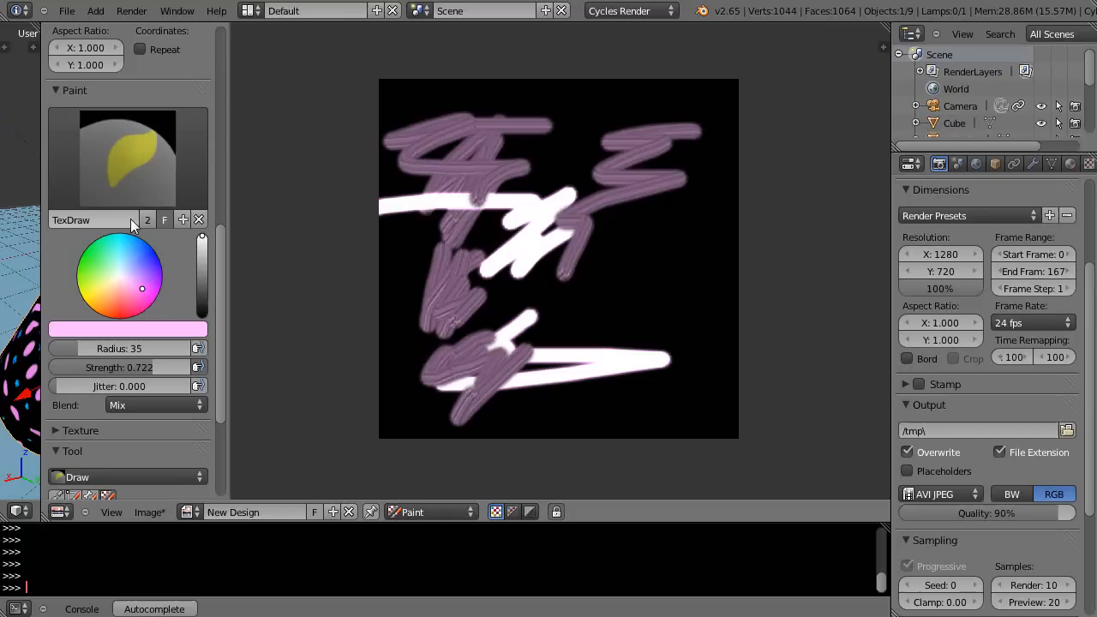
{"action": "mouse_move", "coordinate": [94, 219]}
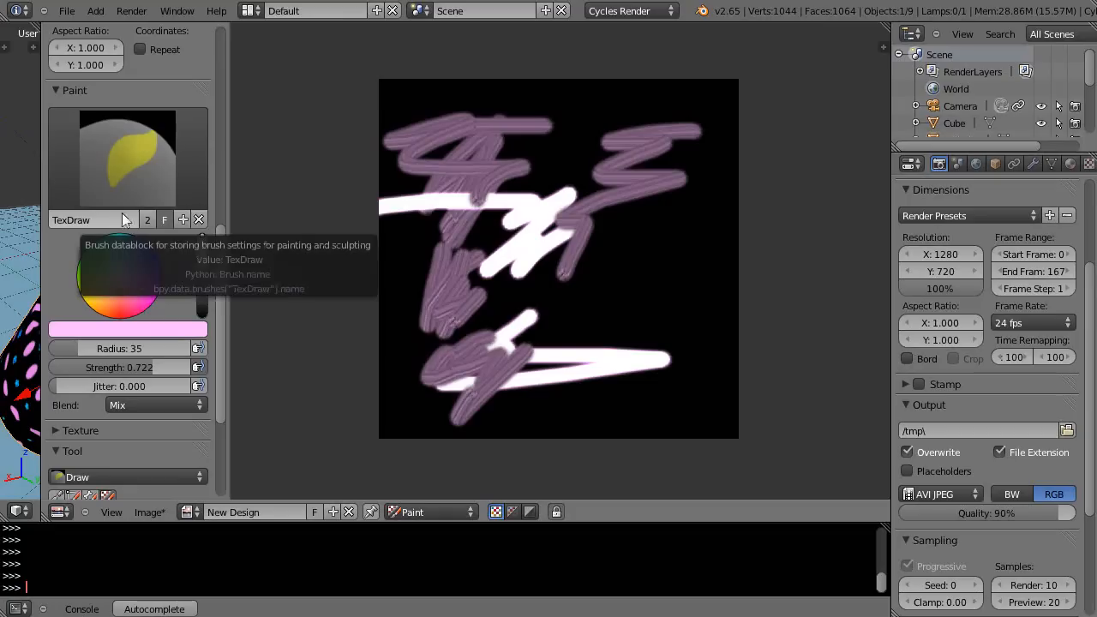
{"action": "mouse_move", "coordinate": [129, 158]}
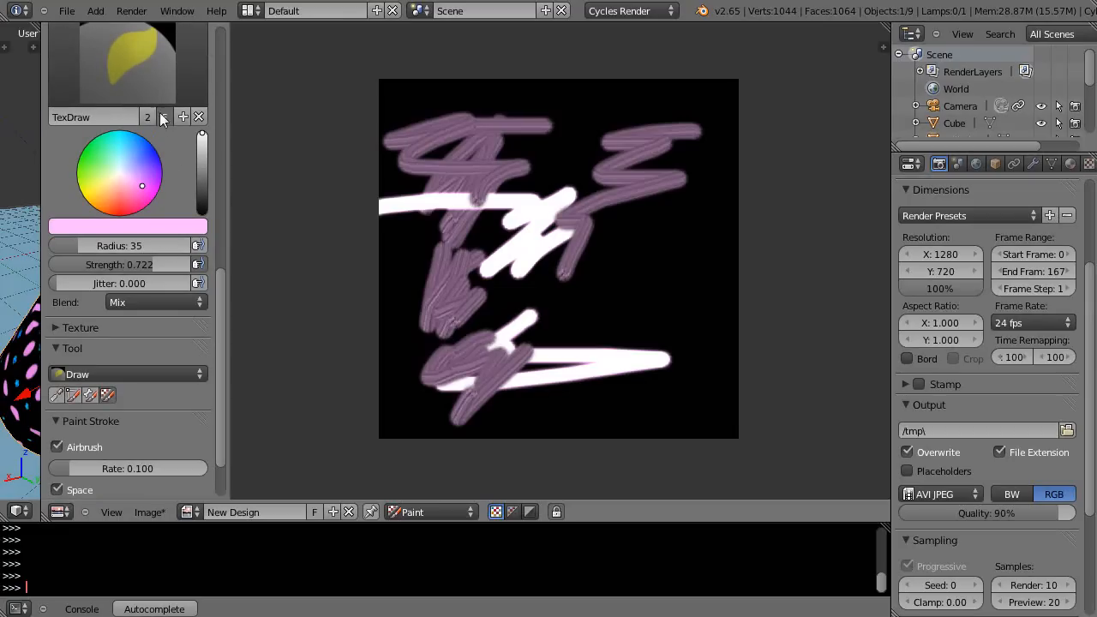
{"action": "left_click", "coordinate": [181, 116]}
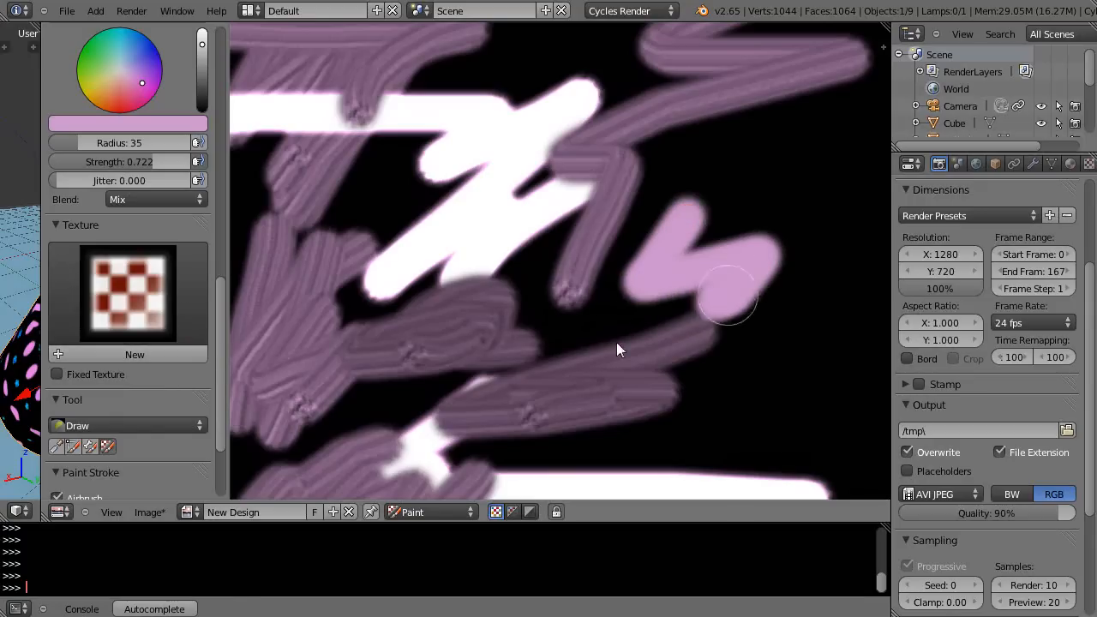
Step: Paint broad light pink airbrush strokes over the centre and centre-left of the texture
{"action": "left_click_drag", "start_coordinate": [737, 295], "coordinate": [463, 295]}
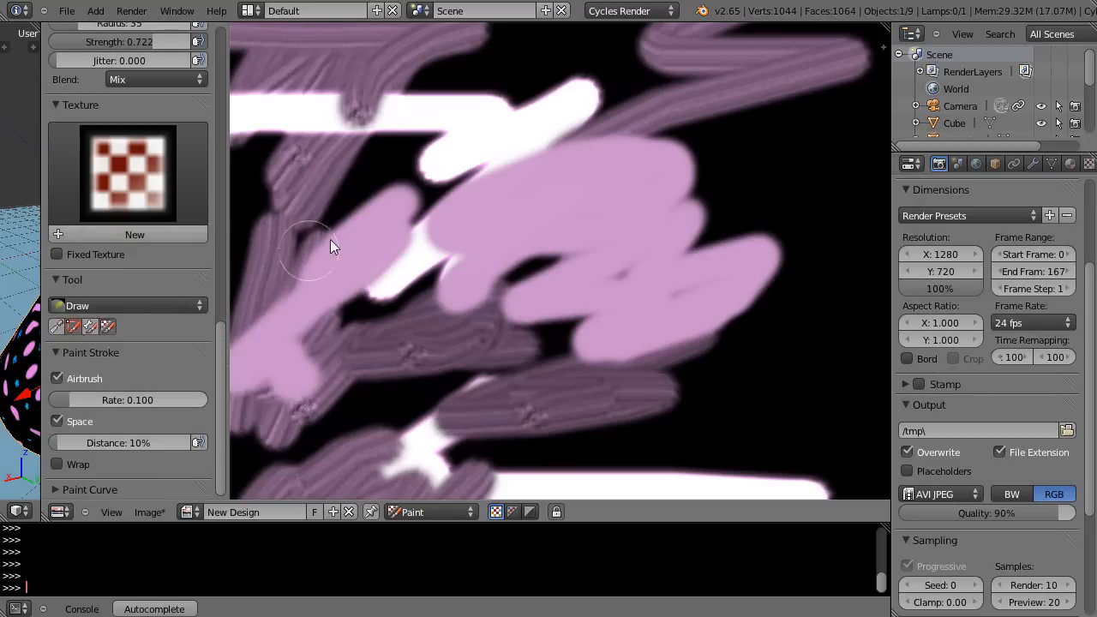
{"action": "left_click_drag", "start_coordinate": [334, 248], "coordinate": [294, 384]}
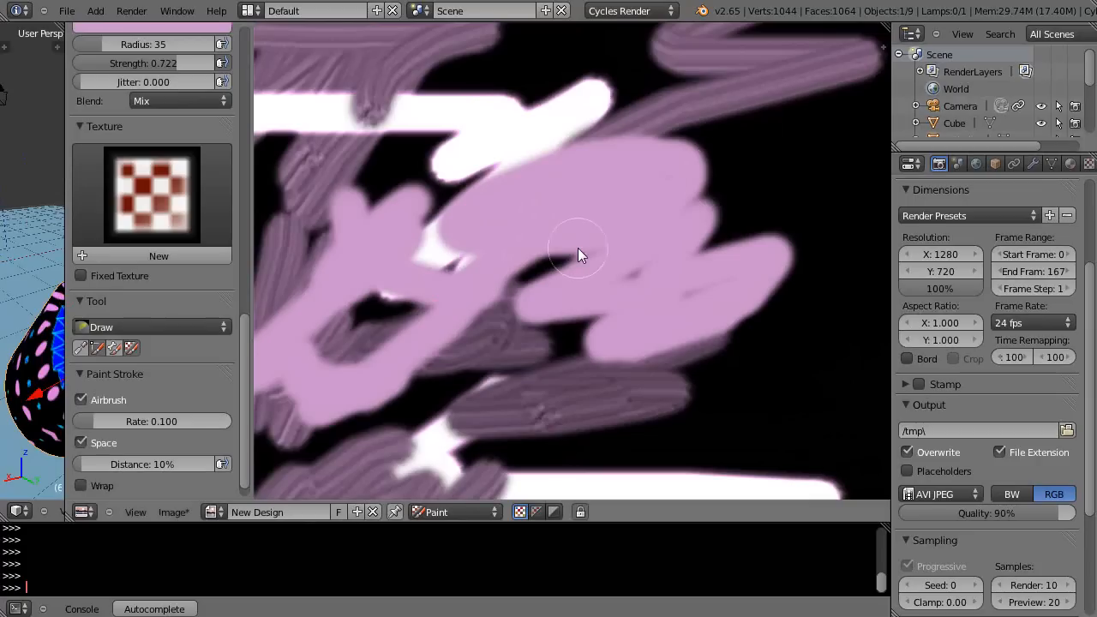
{"action": "mouse_move", "coordinate": [592, 158]}
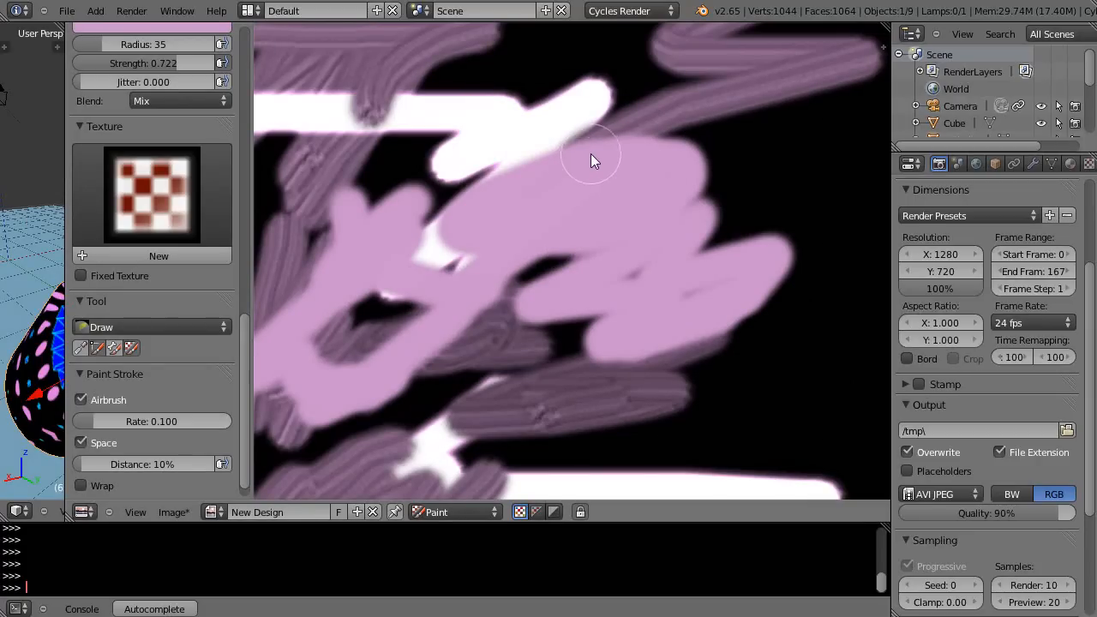
{"action": "mouse_move", "coordinate": [592, 158]}
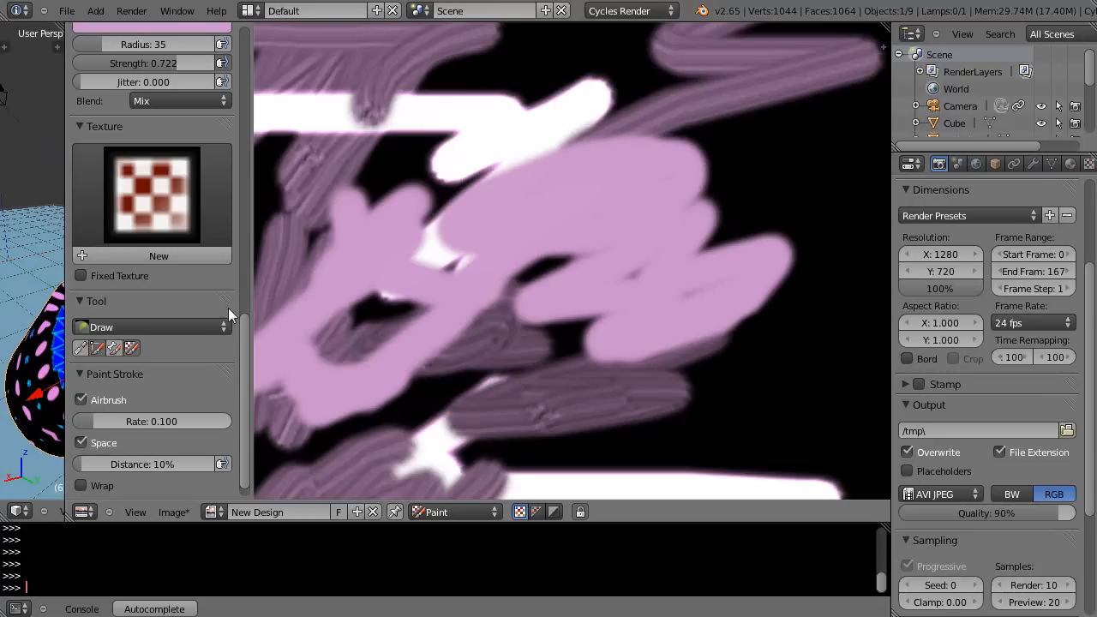
{"action": "mouse_move", "coordinate": [67, 312]}
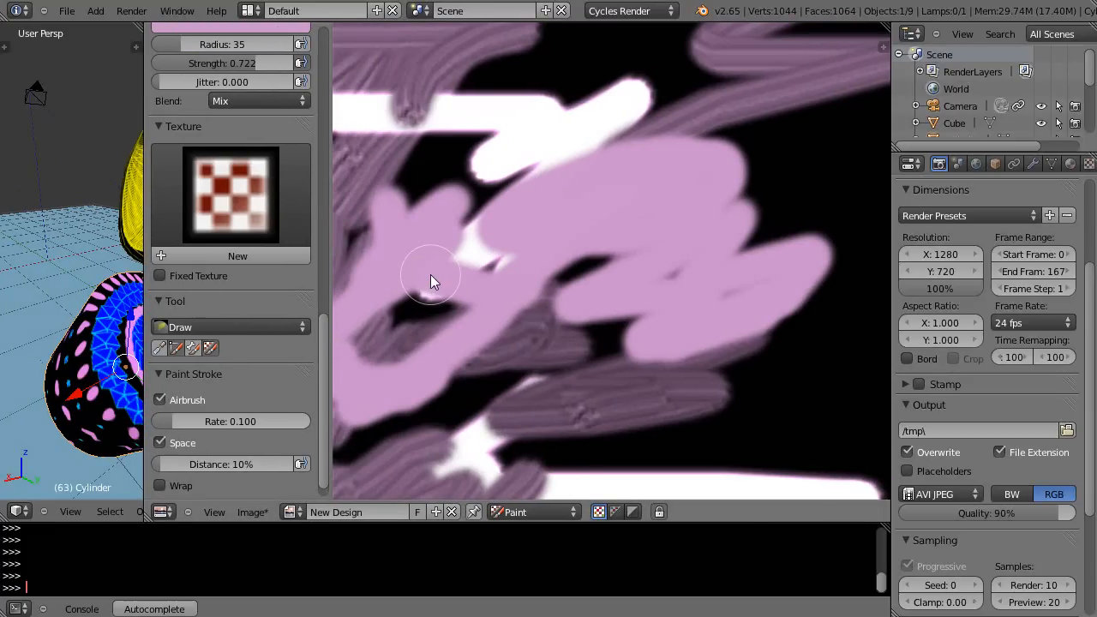
{"action": "mouse_move", "coordinate": [501, 275]}
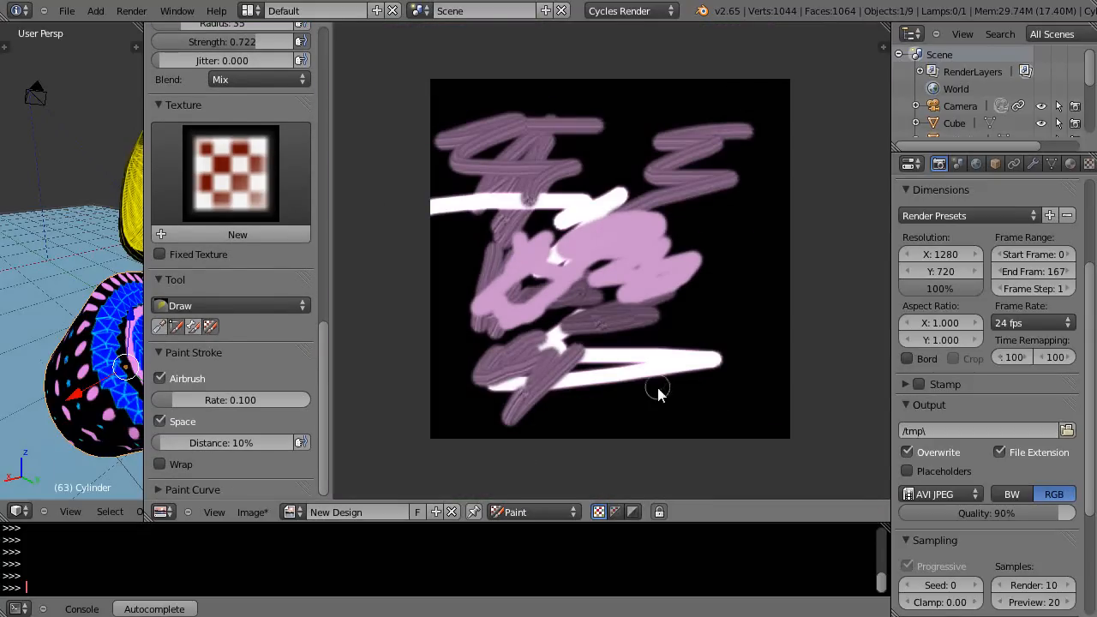
{"action": "mouse_move", "coordinate": [342, 526]}
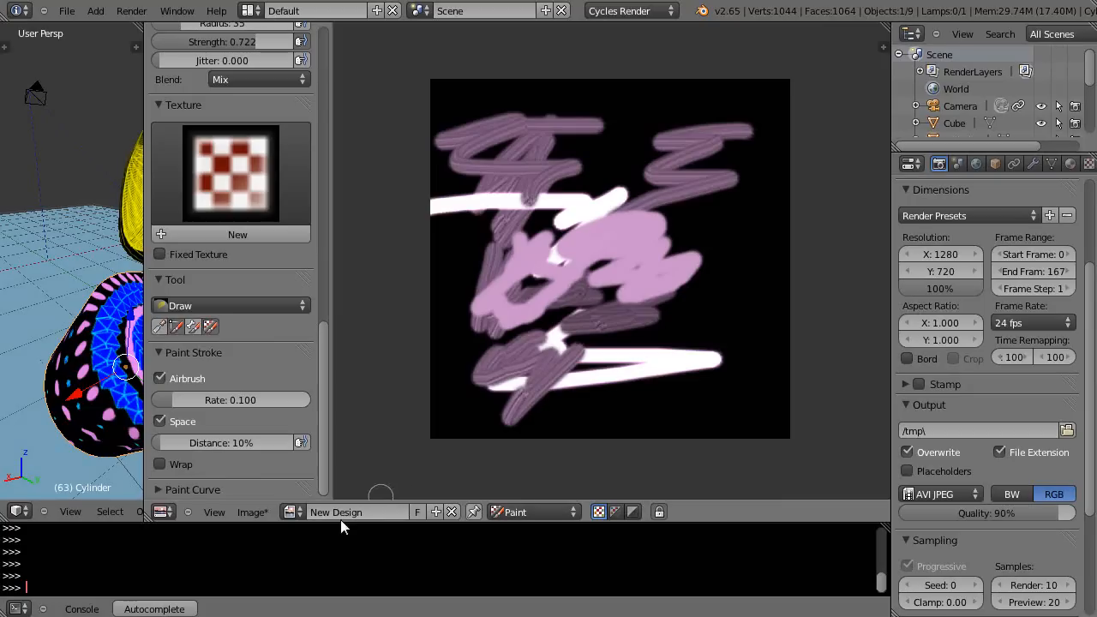
Step: Assign the New Design image to the cylinder in place of Scripted4.png
{"action": "left_click", "coordinate": [532, 511]}
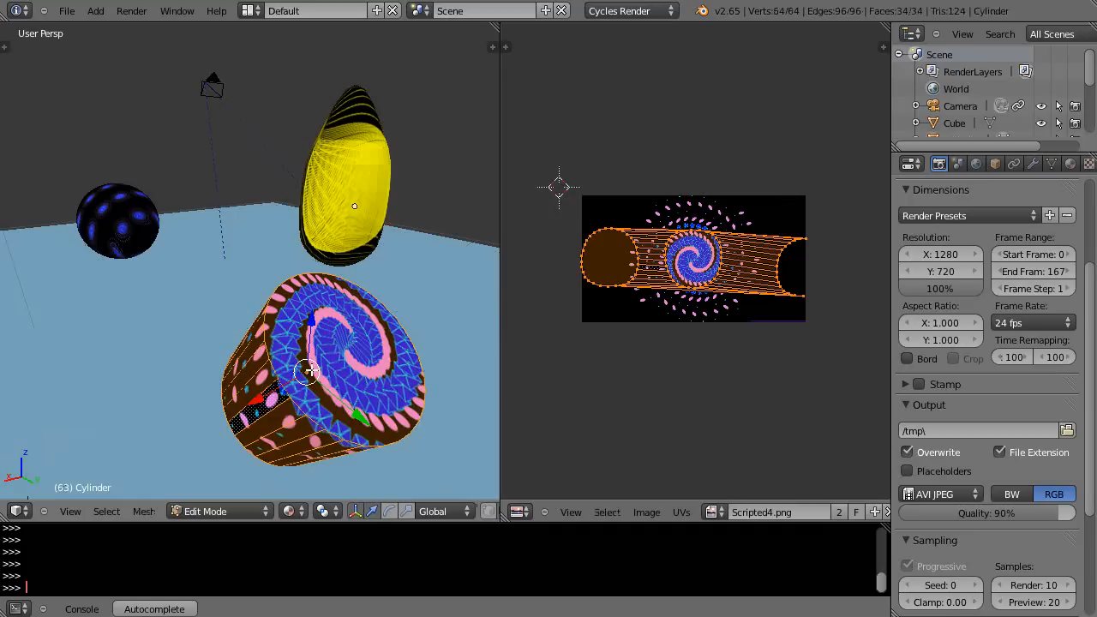
{"action": "left_click", "coordinate": [714, 511]}
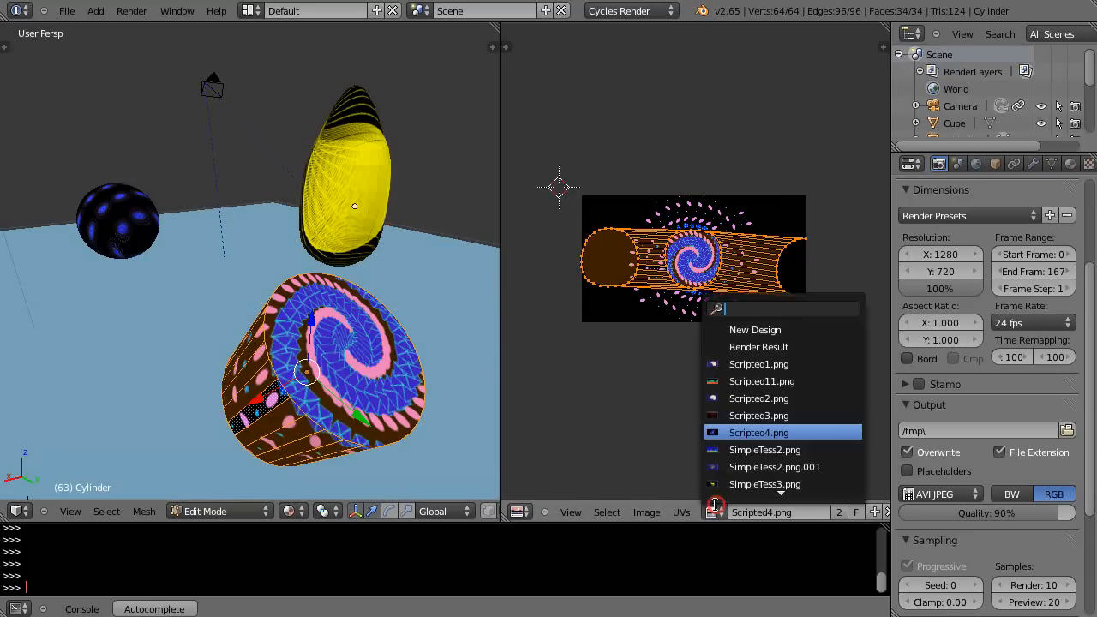
{"action": "left_click", "coordinate": [755, 329]}
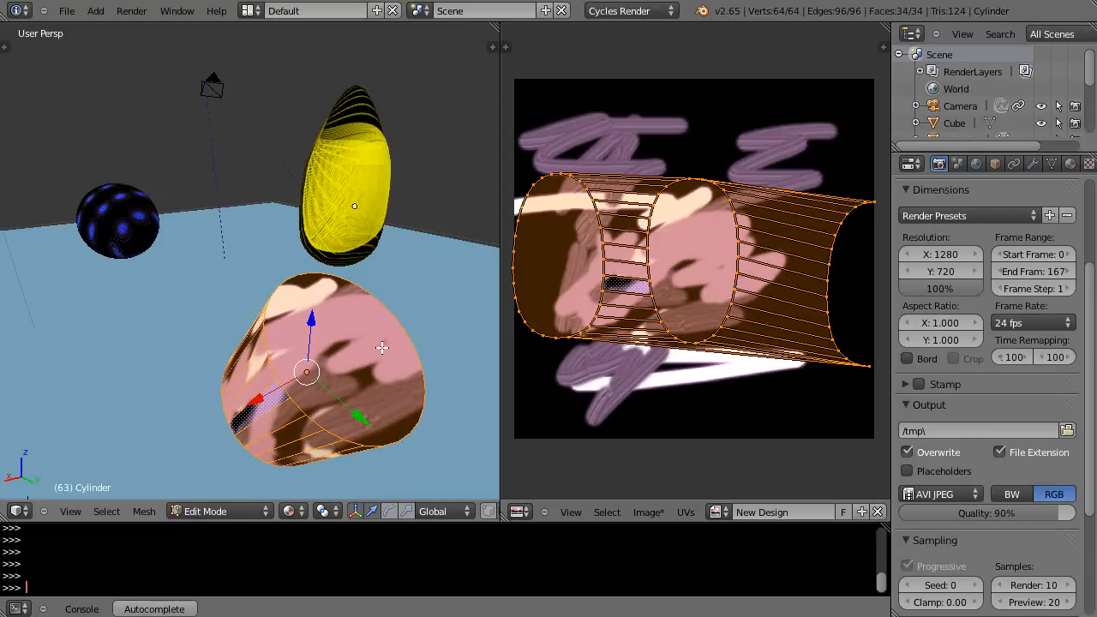
{"action": "mouse_move", "coordinate": [491, 401]}
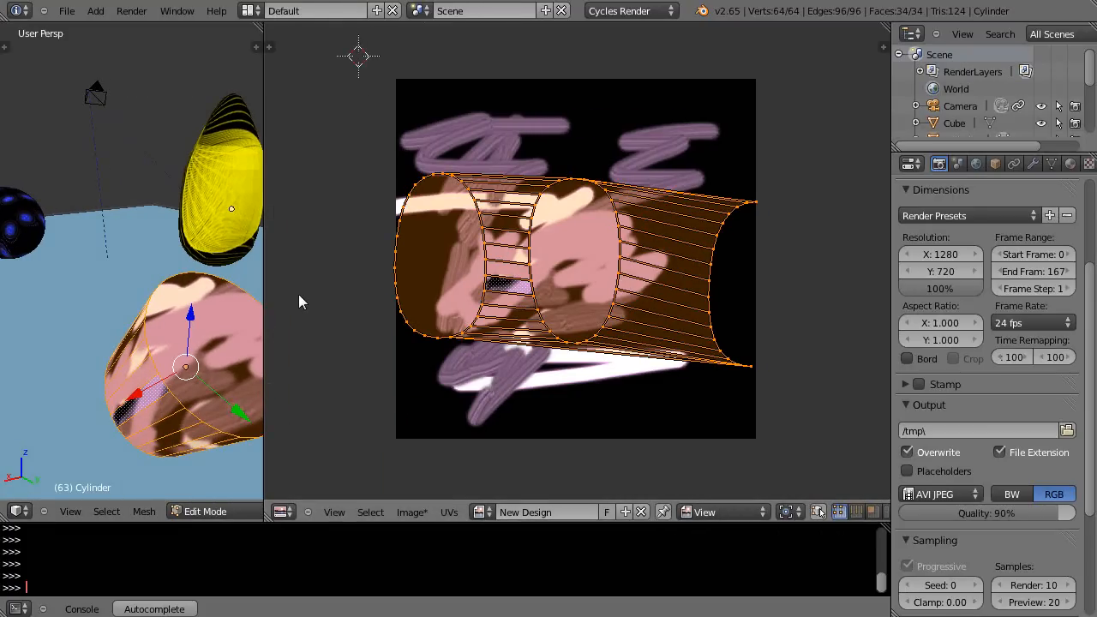
{"action": "mouse_move", "coordinate": [528, 256]}
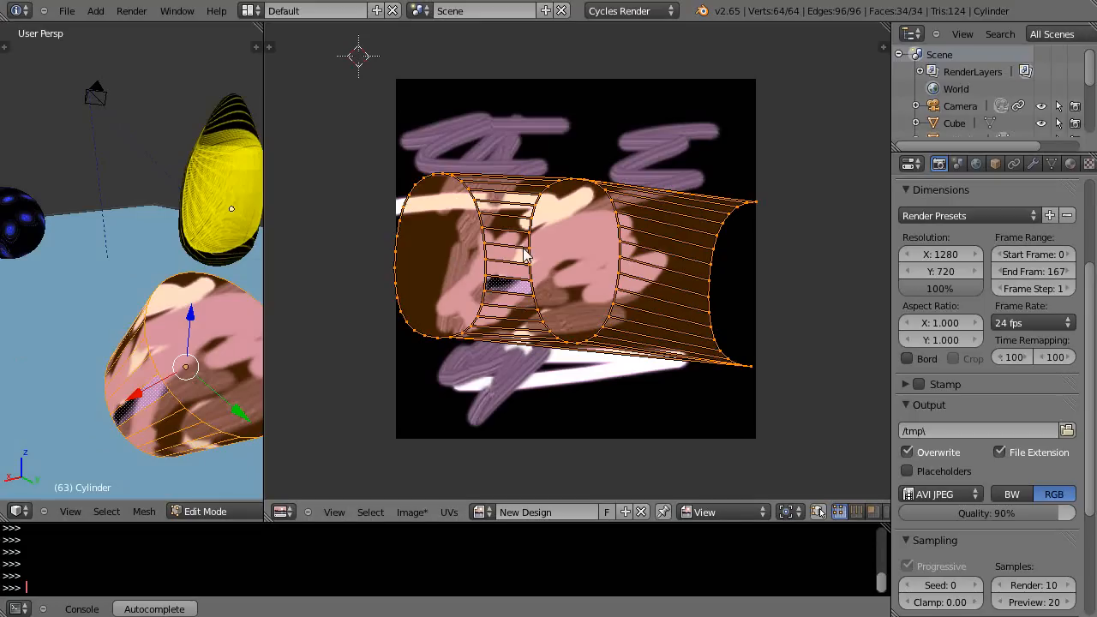